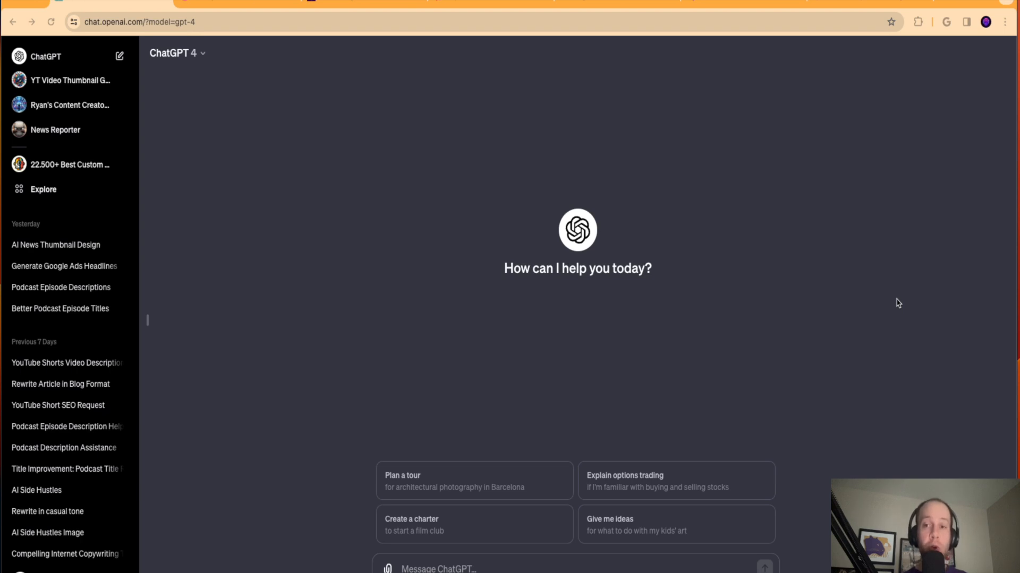
{"action": "mouse_move", "coordinate": [918, 303]}
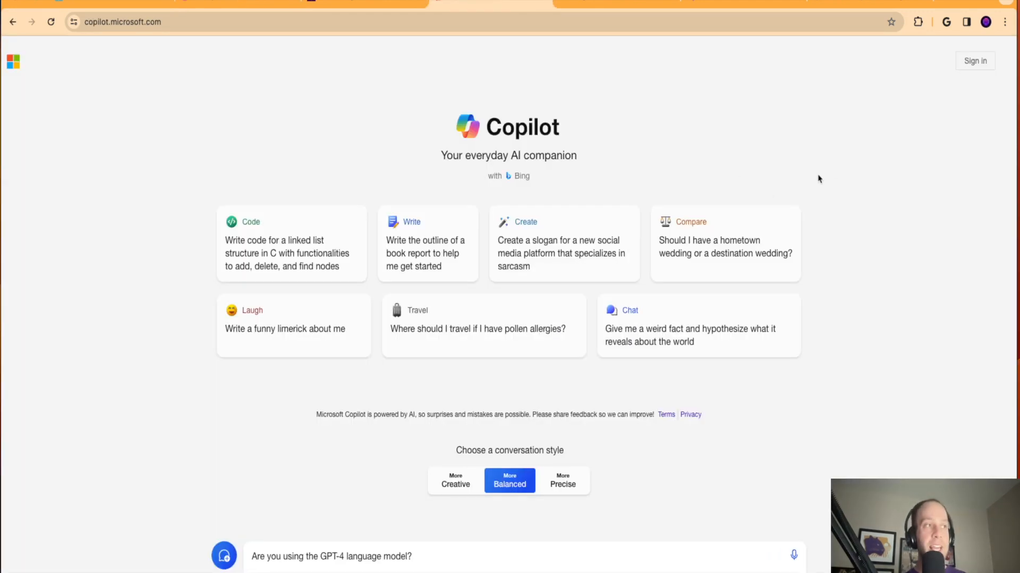
{"action": "mouse_move", "coordinate": [833, 173]}
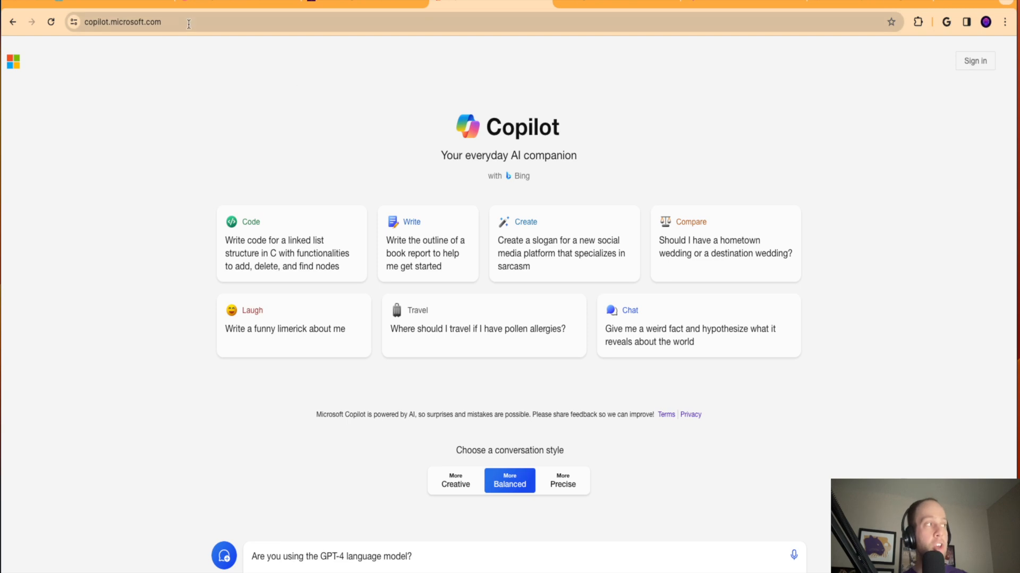
{"action": "mouse_move", "coordinate": [846, 184]}
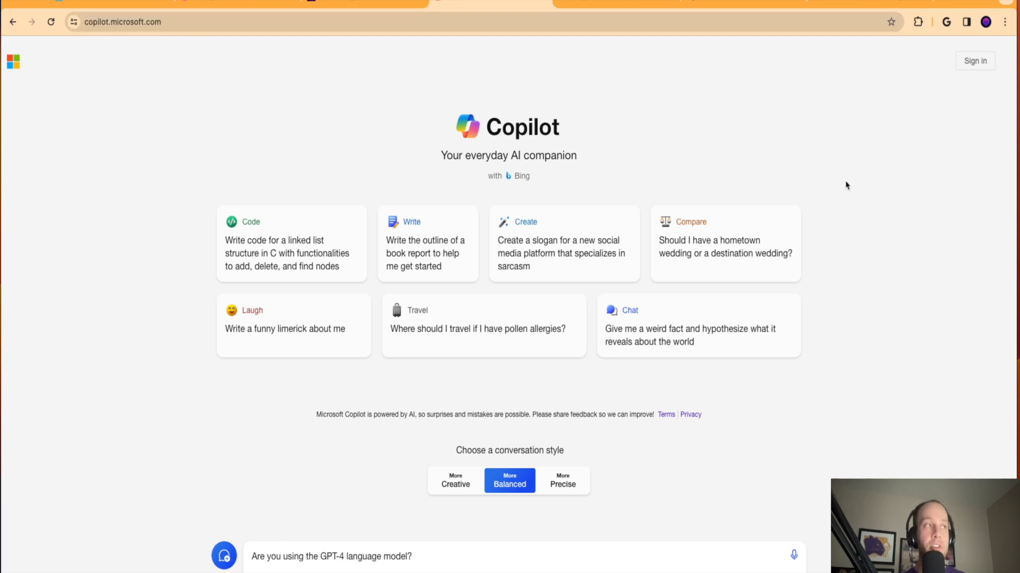
{"action": "mouse_move", "coordinate": [849, 181]}
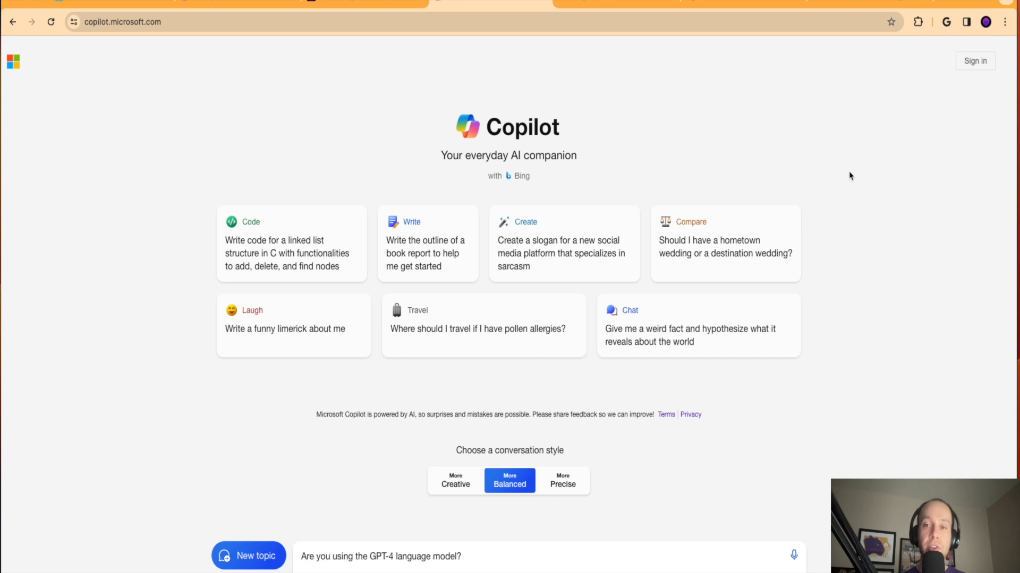
{"action": "mouse_move", "coordinate": [904, 166]}
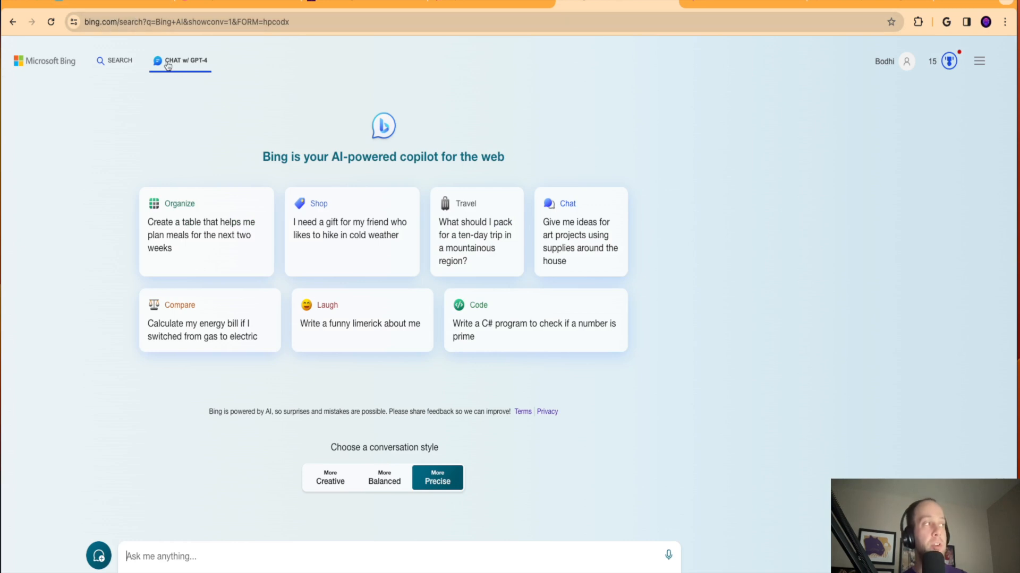
{"action": "mouse_move", "coordinate": [429, 70]}
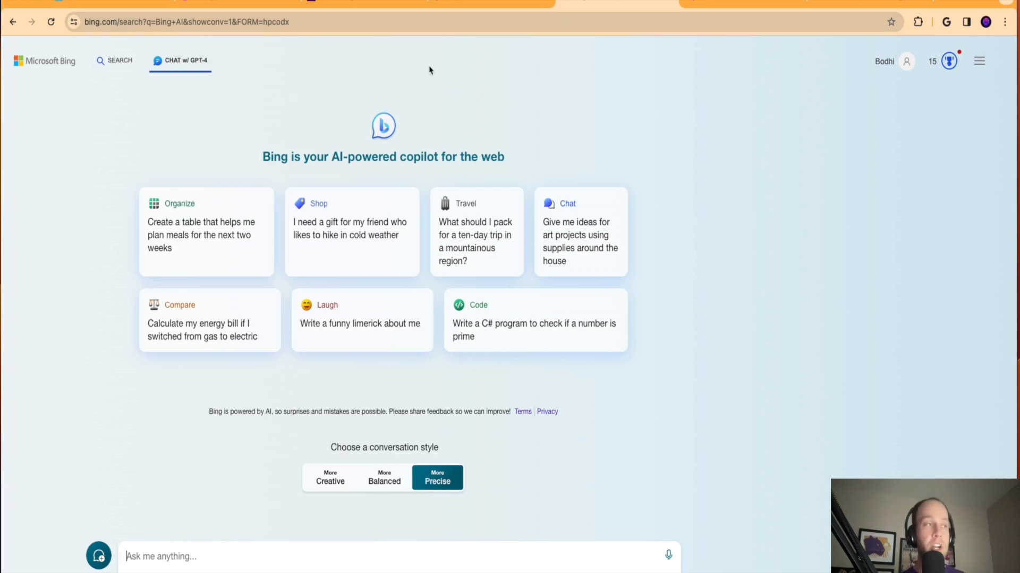
{"action": "mouse_move", "coordinate": [396, 307]}
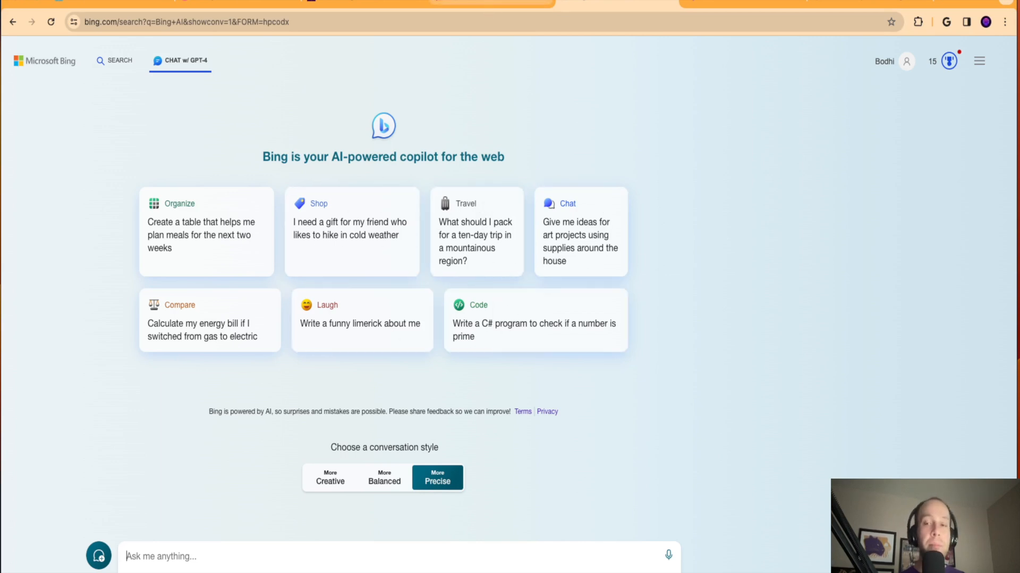
{"action": "mouse_move", "coordinate": [484, 3]}
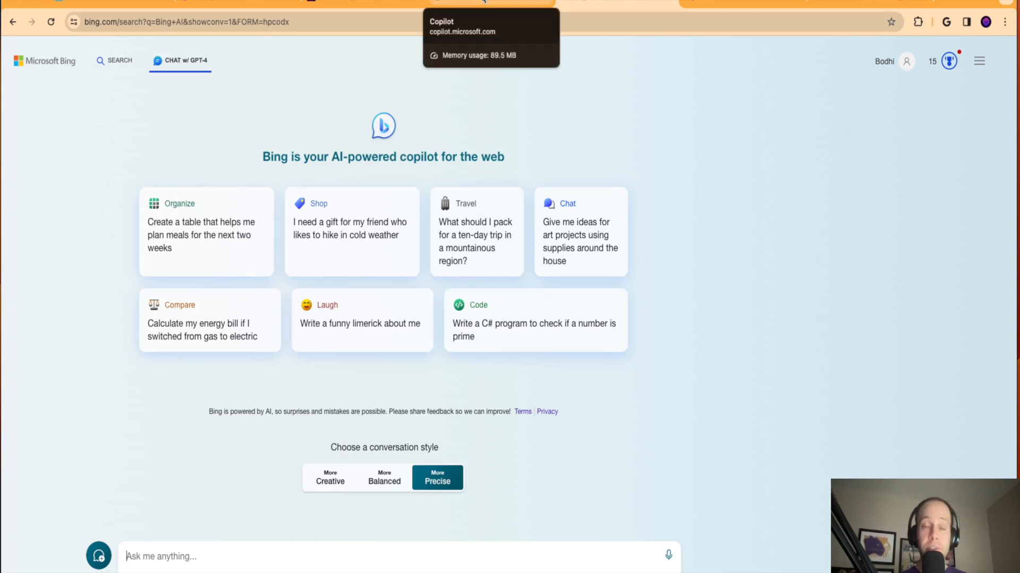
Return to the Copilot start page with the GPT-4 question and Balanced style.
{"action": "left_click", "coordinate": [490, 21]}
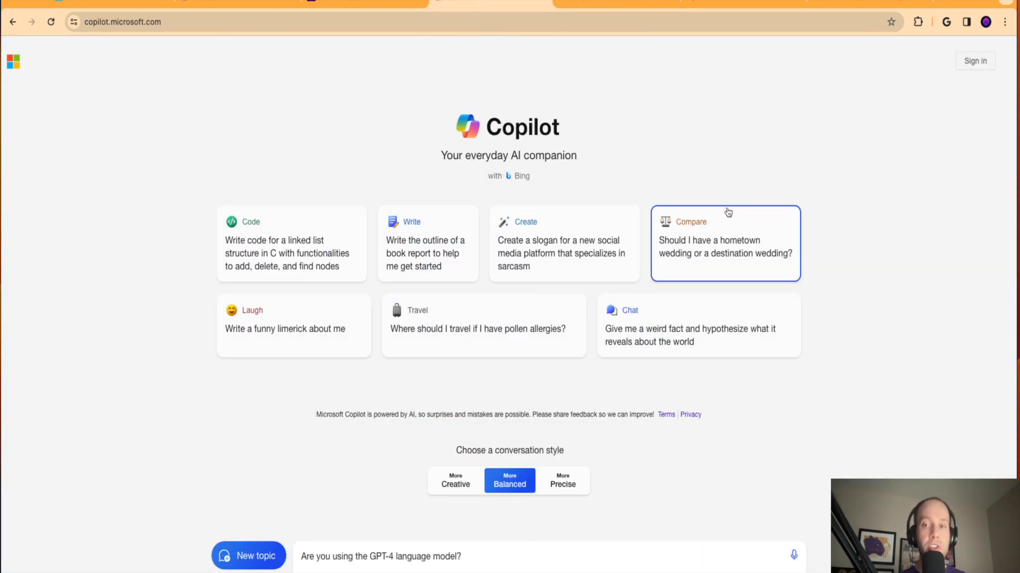
{"action": "mouse_move", "coordinate": [739, 213]}
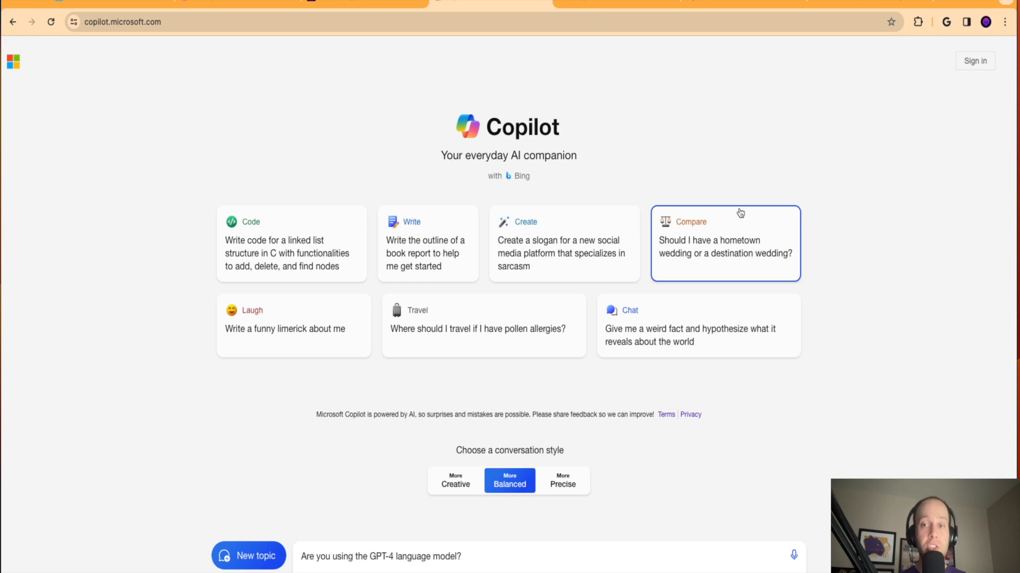
{"action": "mouse_move", "coordinate": [509, 527]}
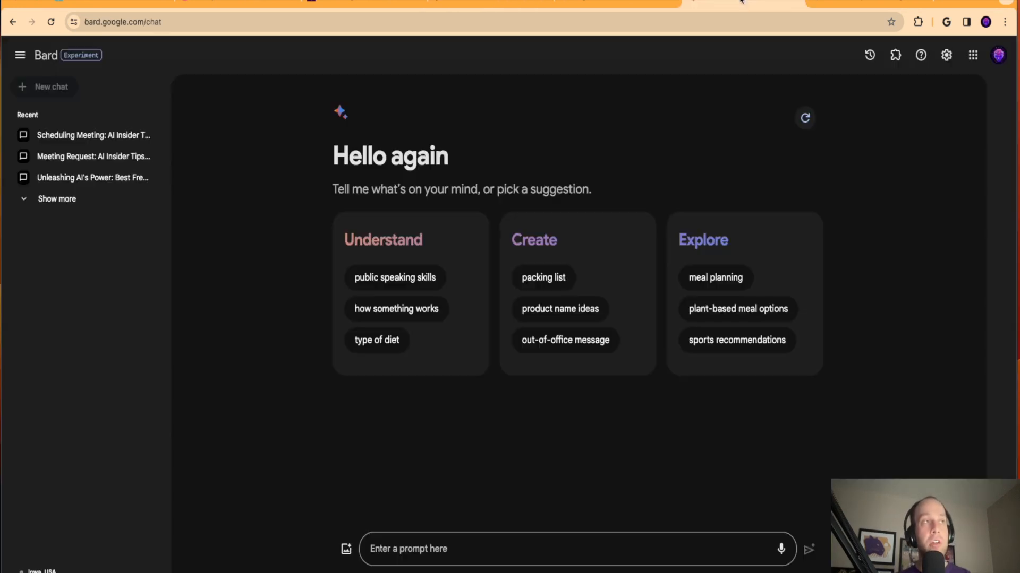
{"action": "mouse_move", "coordinate": [759, 81]}
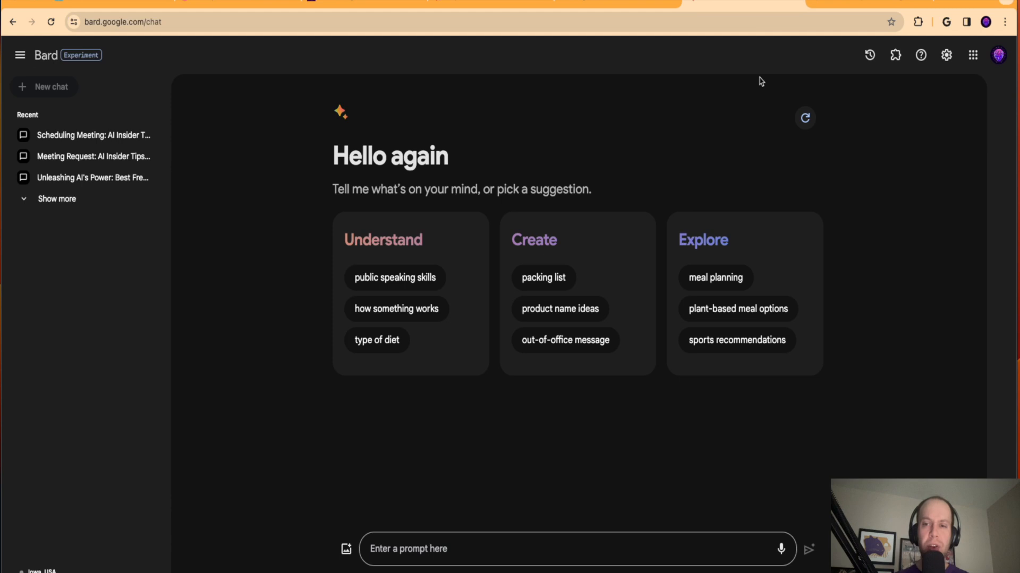
{"action": "mouse_move", "coordinate": [691, 71]}
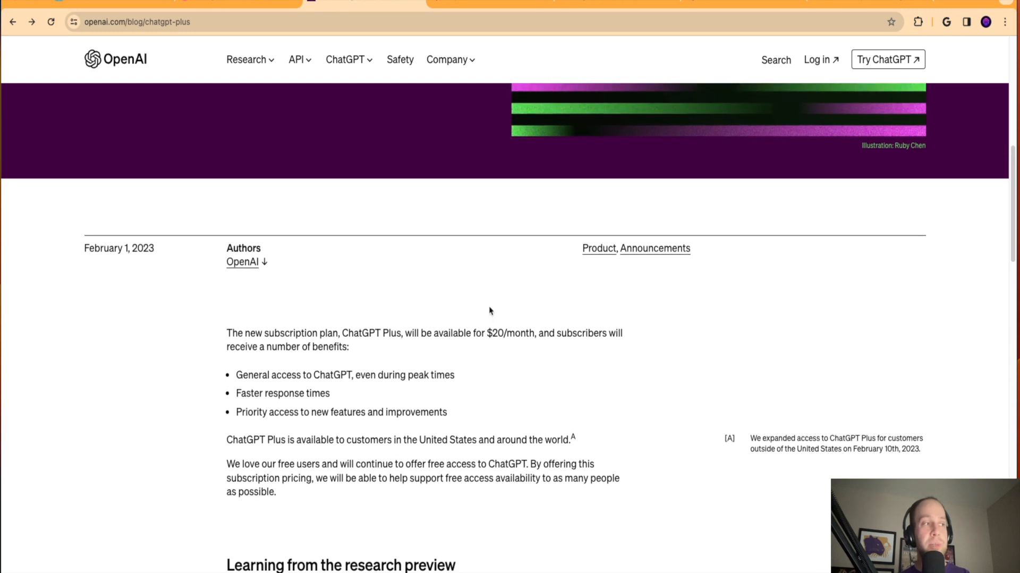
{"action": "scroll", "scroll_direction": "down", "scroll_amount": 3}
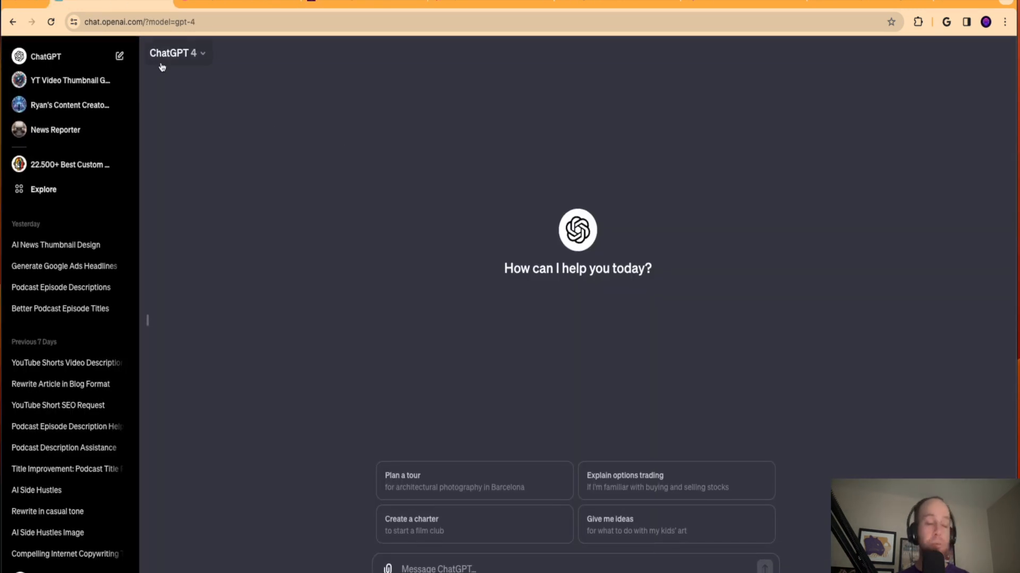
{"action": "left_click", "coordinate": [175, 53]}
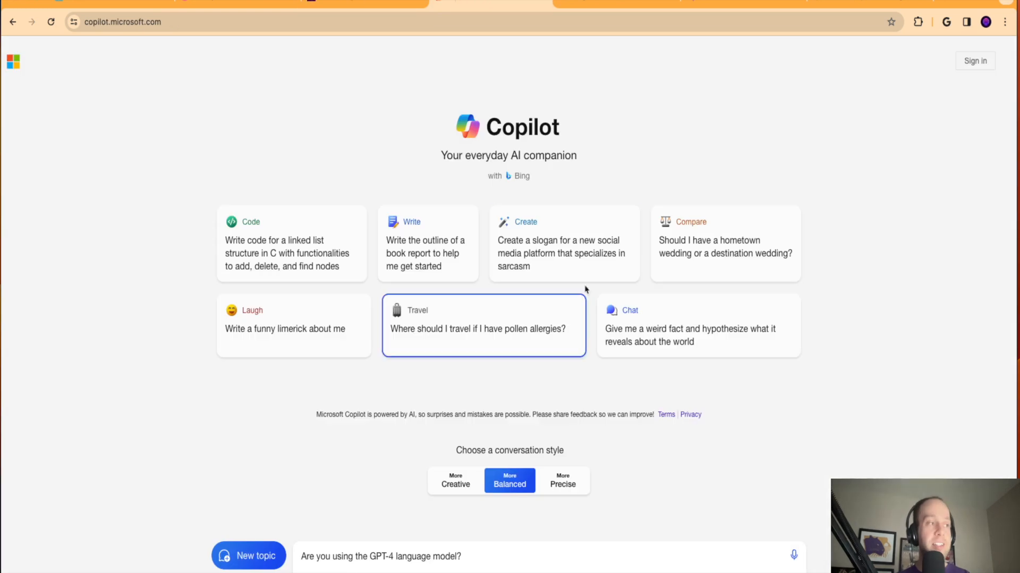
{"action": "mouse_move", "coordinate": [731, 204]}
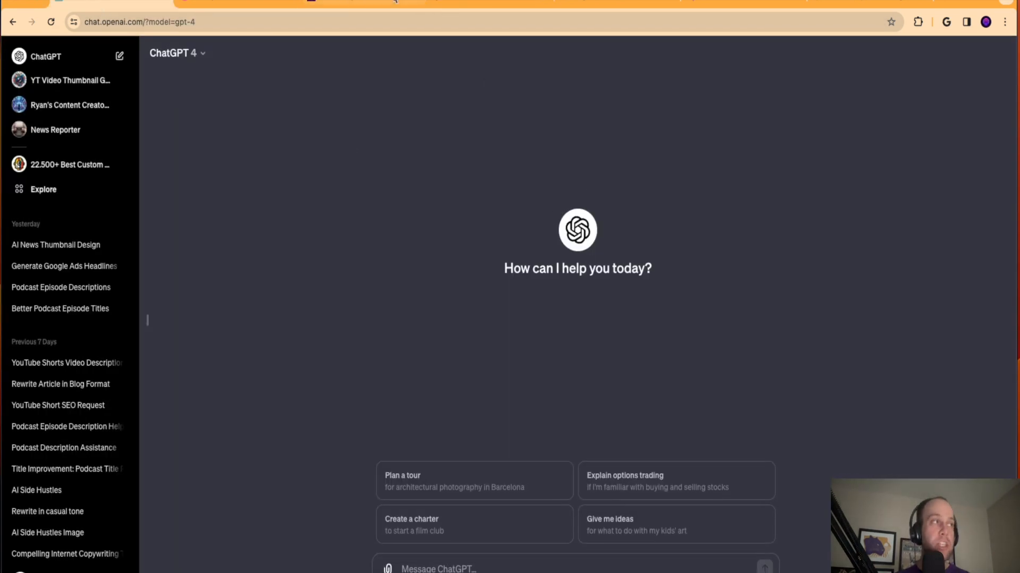
{"action": "mouse_move", "coordinate": [382, 56]}
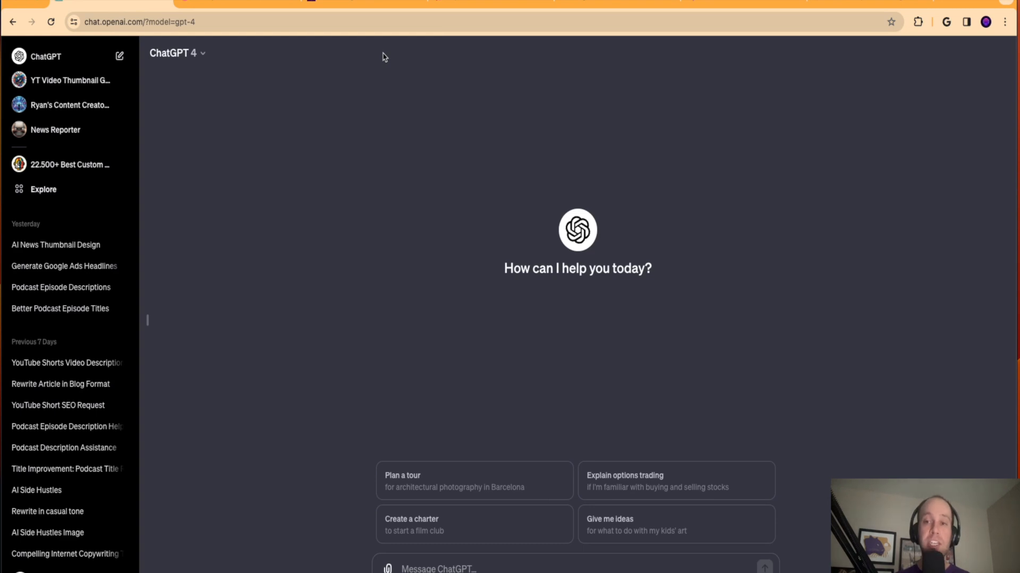
{"action": "mouse_move", "coordinate": [392, 66]}
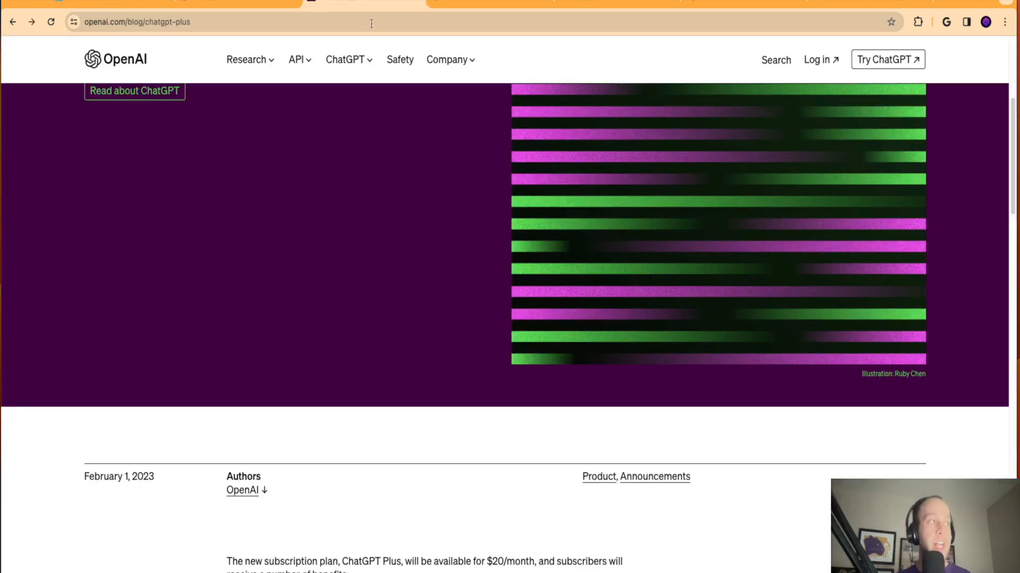
Scroll through the ChatGPT Plus announcement post before returning to the GPT-4 chat.
{"action": "scroll", "scroll_direction": "down", "scroll_amount": 3}
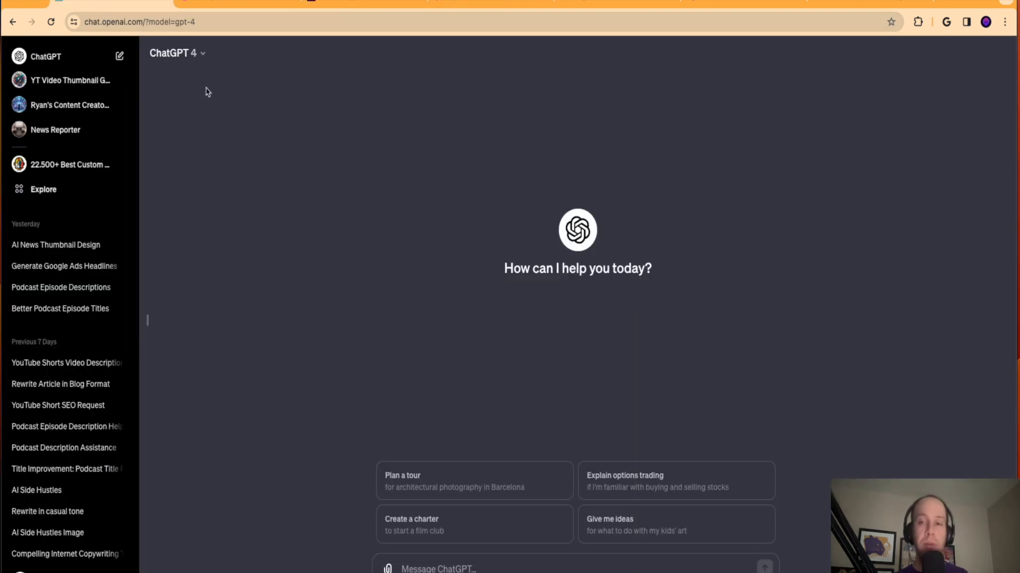
{"action": "mouse_move", "coordinate": [192, 40]}
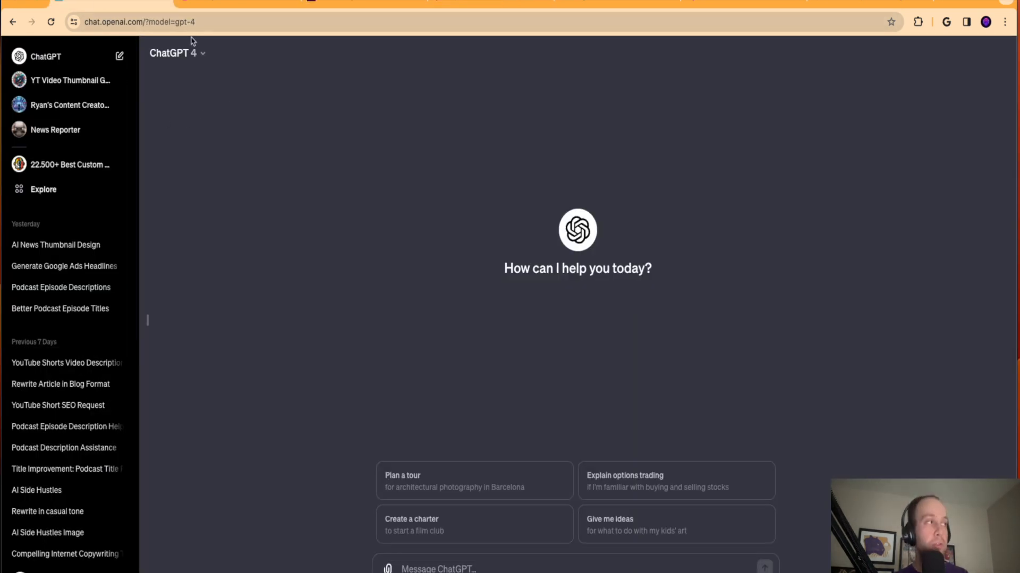
Review ChatGPT's model list and keep GPT-4 as the chat model.
{"action": "left_click", "coordinate": [175, 54]}
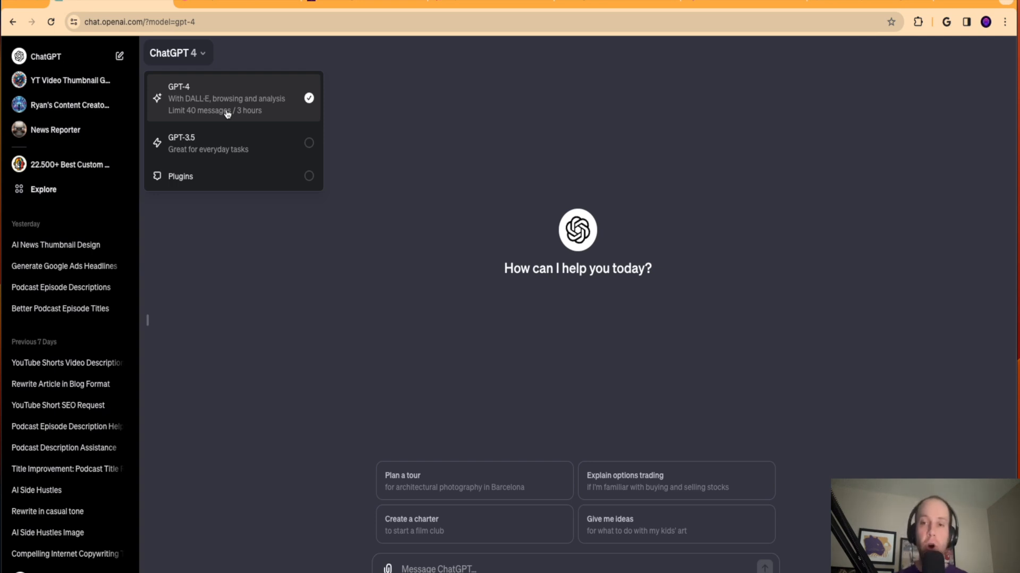
{"action": "left_click", "coordinate": [639, 135]}
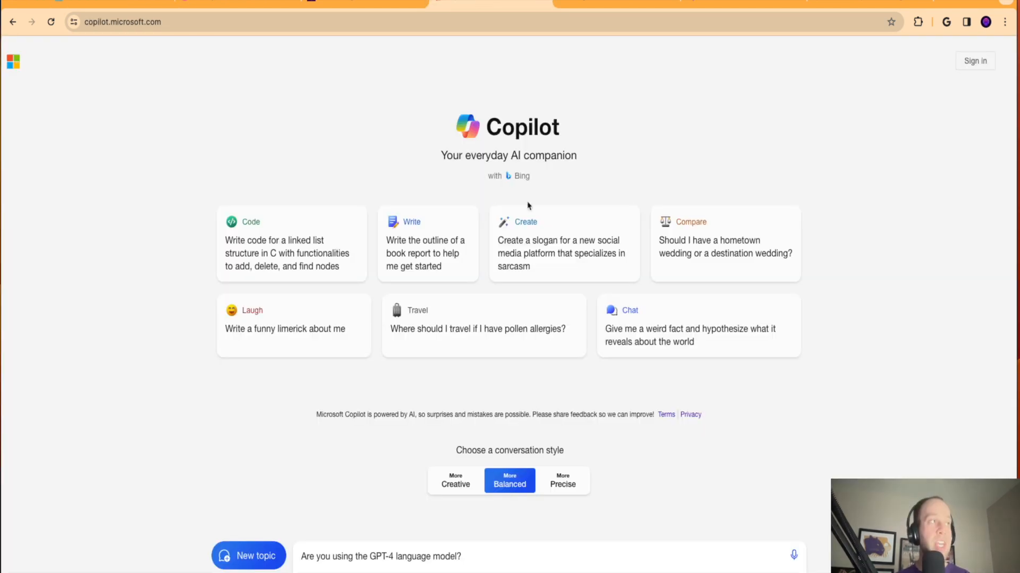
{"action": "mouse_move", "coordinate": [771, 217]}
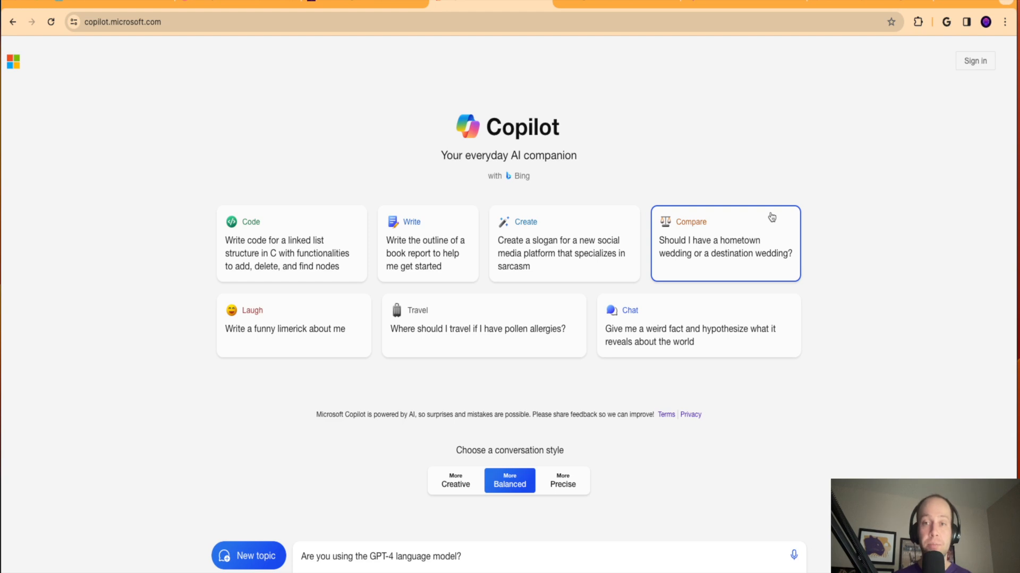
{"action": "mouse_move", "coordinate": [839, 161]}
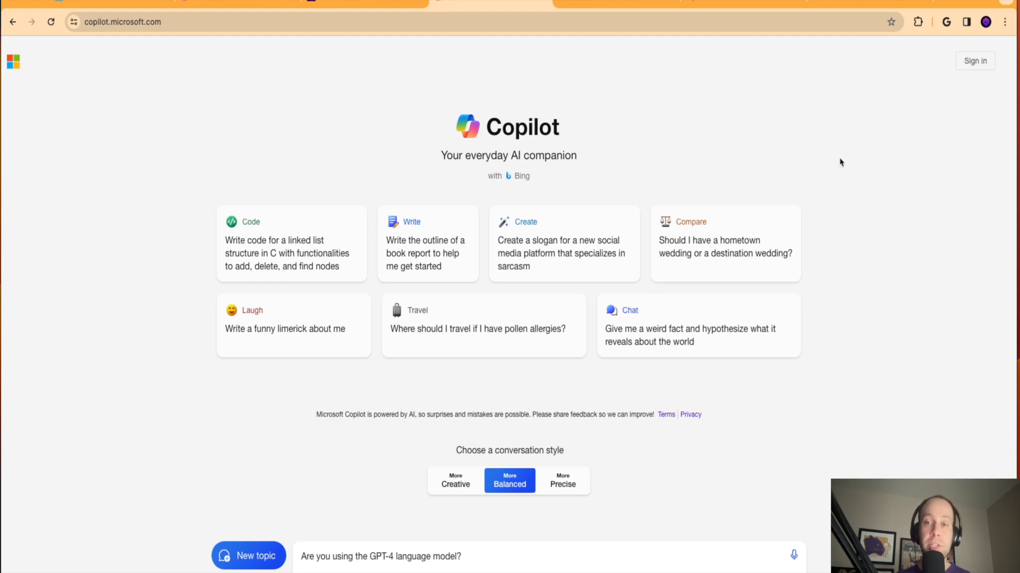
{"action": "mouse_move", "coordinate": [680, 434]}
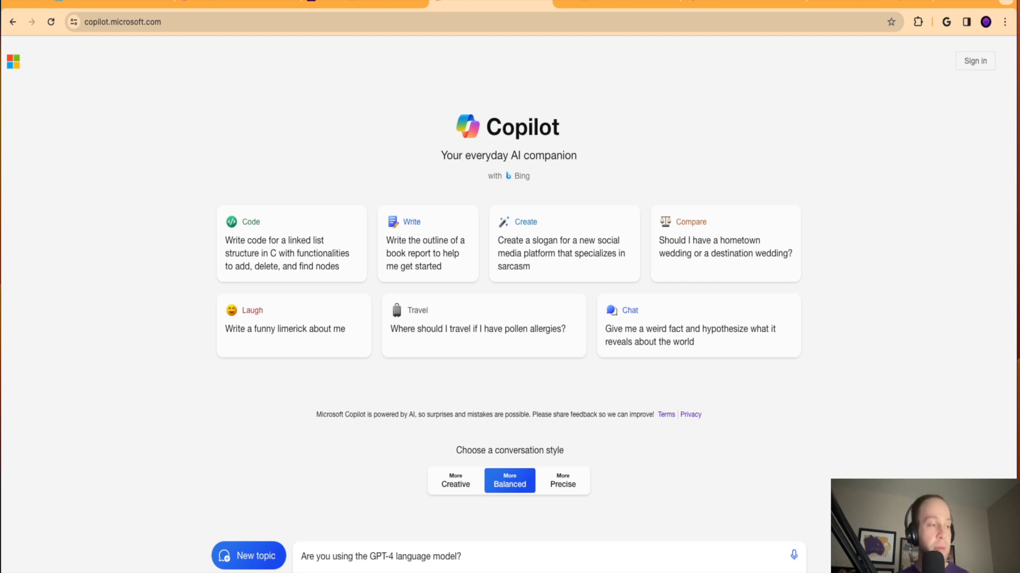
Bring up Bing's Chat w/ GPT-4 start page from the Bing tab.
{"action": "left_click", "coordinate": [248, 555]}
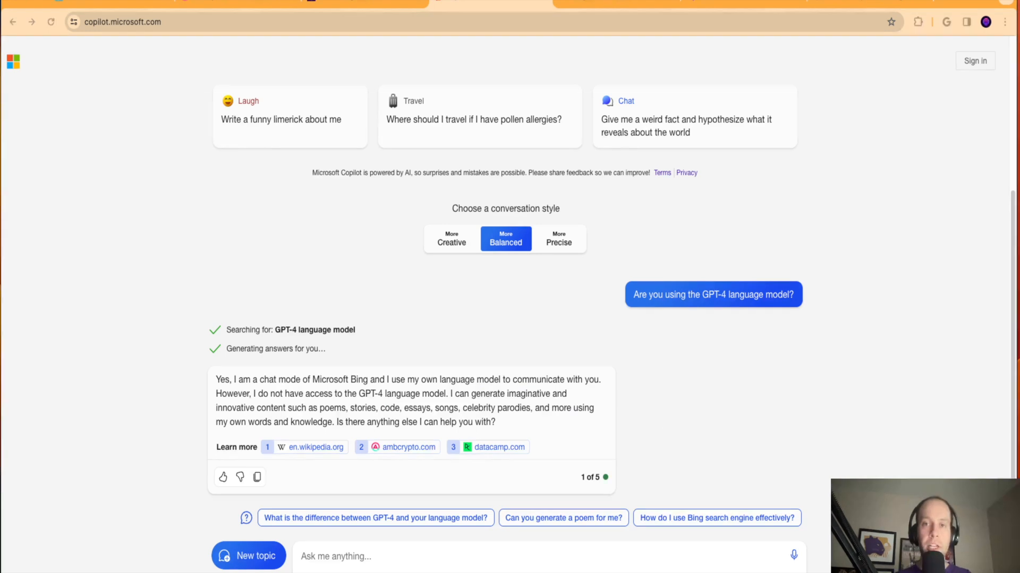
{"action": "mouse_move", "coordinate": [796, 294]}
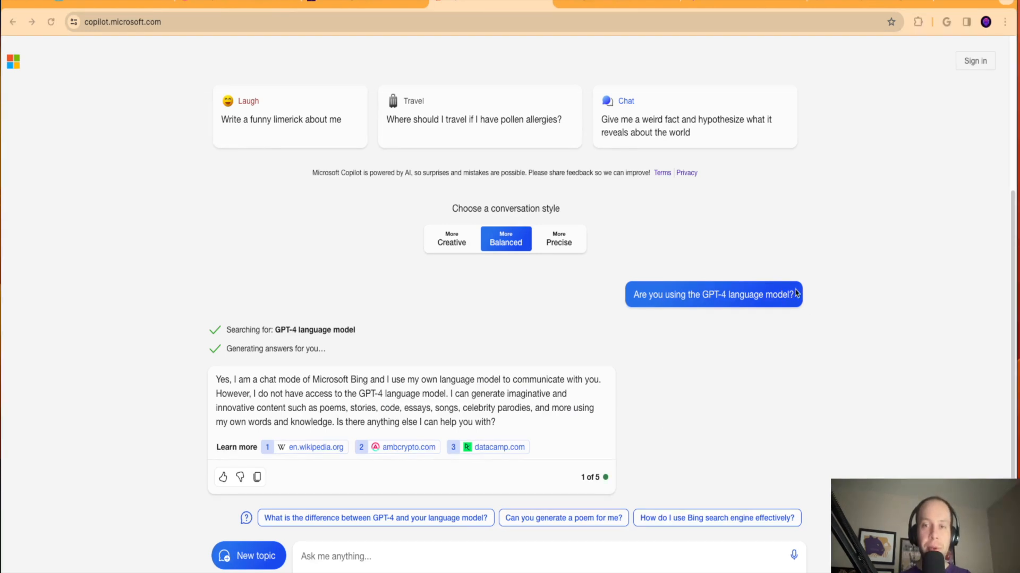
{"action": "mouse_move", "coordinate": [1003, 372]}
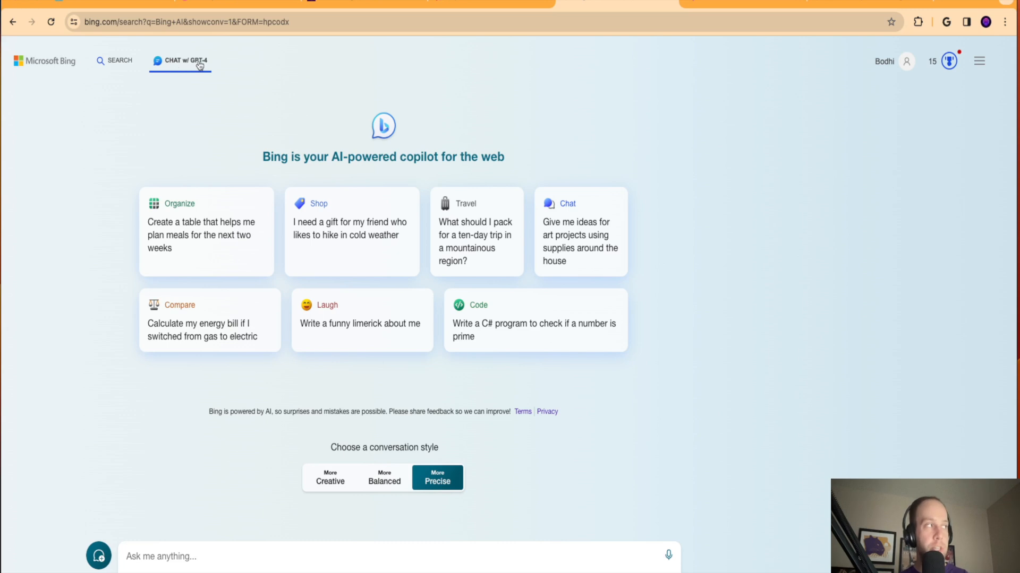
{"action": "mouse_move", "coordinate": [211, 63]}
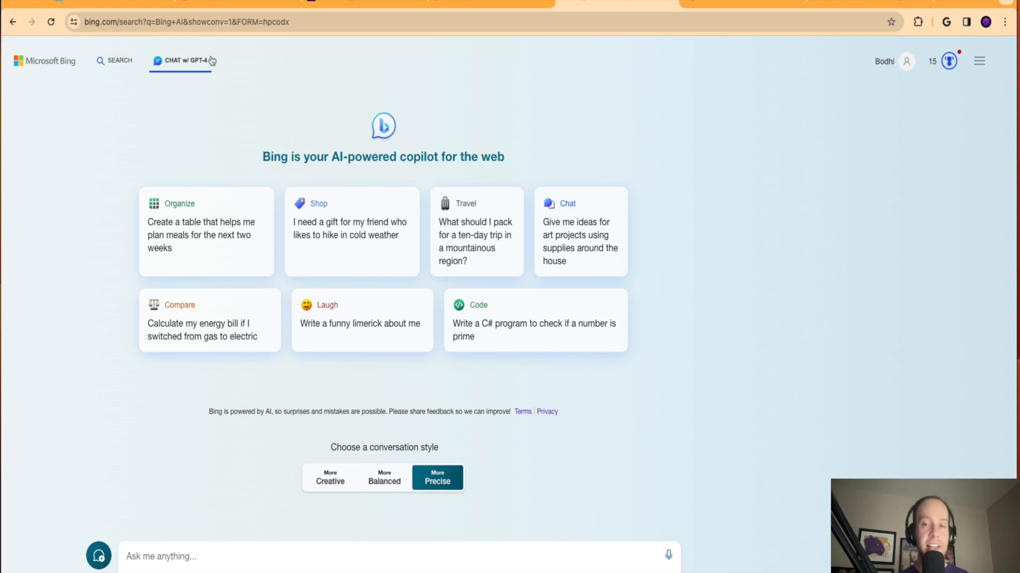
{"action": "mouse_move", "coordinate": [197, 65]}
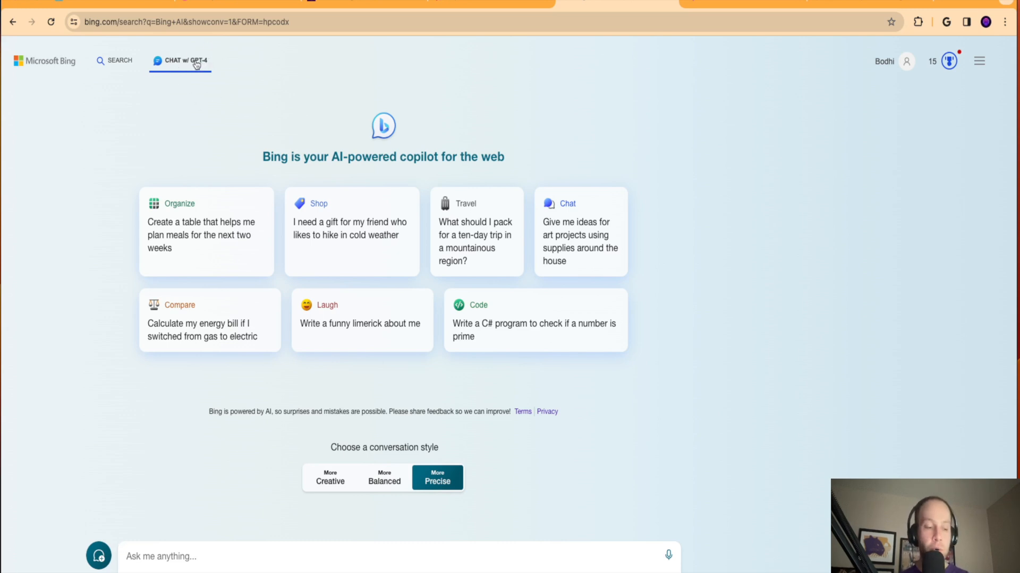
{"action": "mouse_move", "coordinate": [583, 82]}
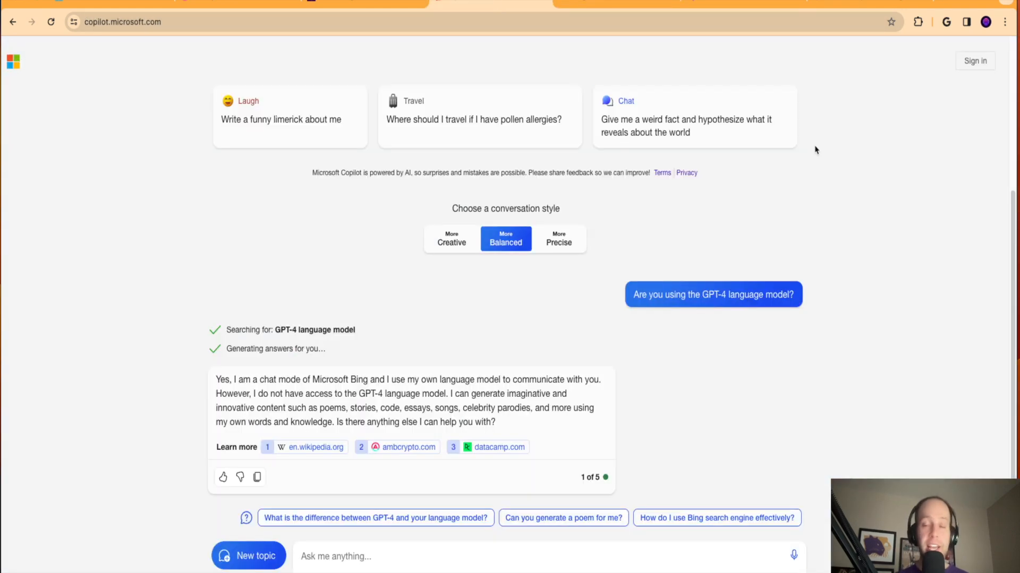
{"action": "mouse_move", "coordinate": [825, 149]}
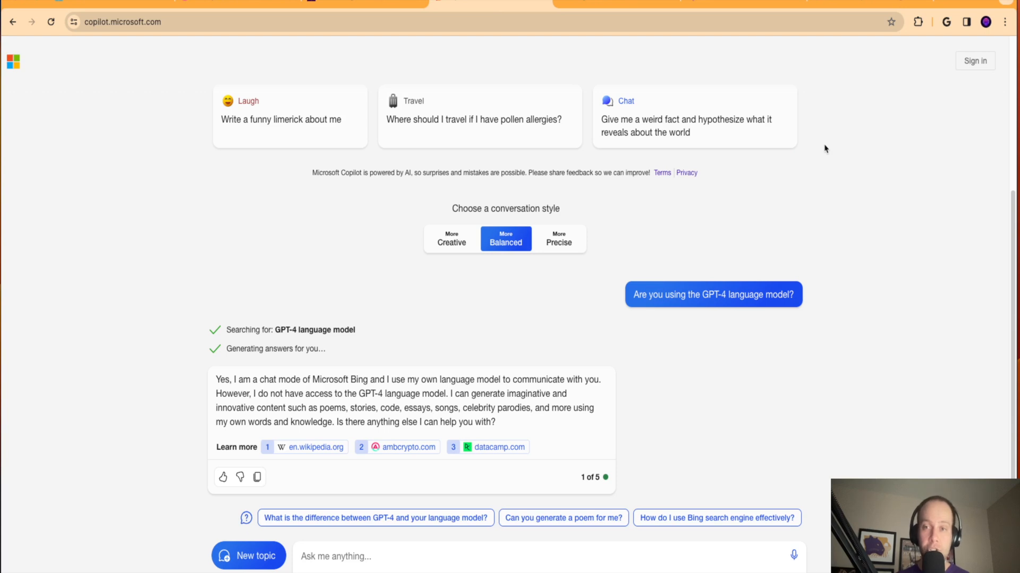
{"action": "mouse_move", "coordinate": [439, 421]}
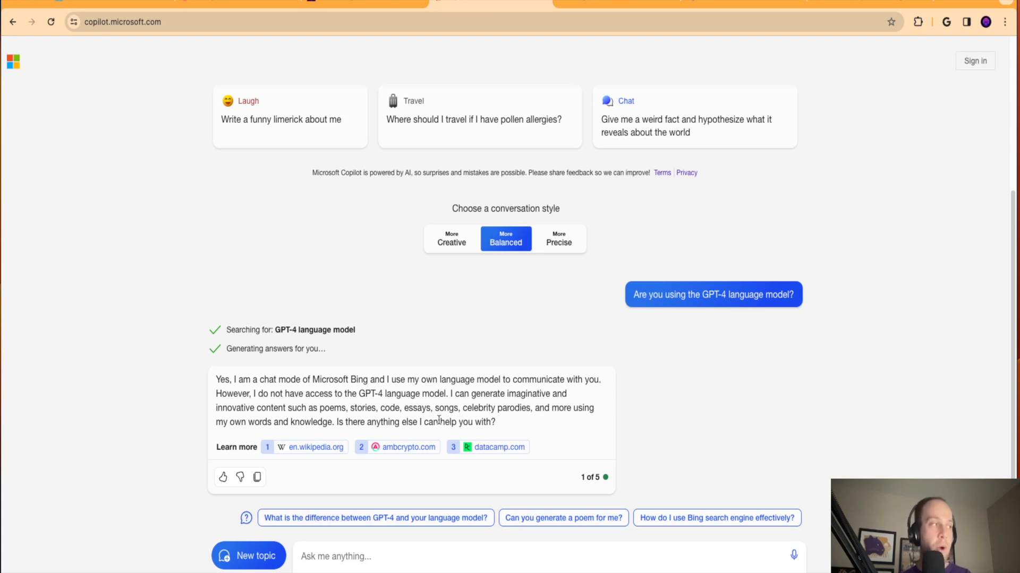
{"action": "mouse_move", "coordinate": [709, 370]}
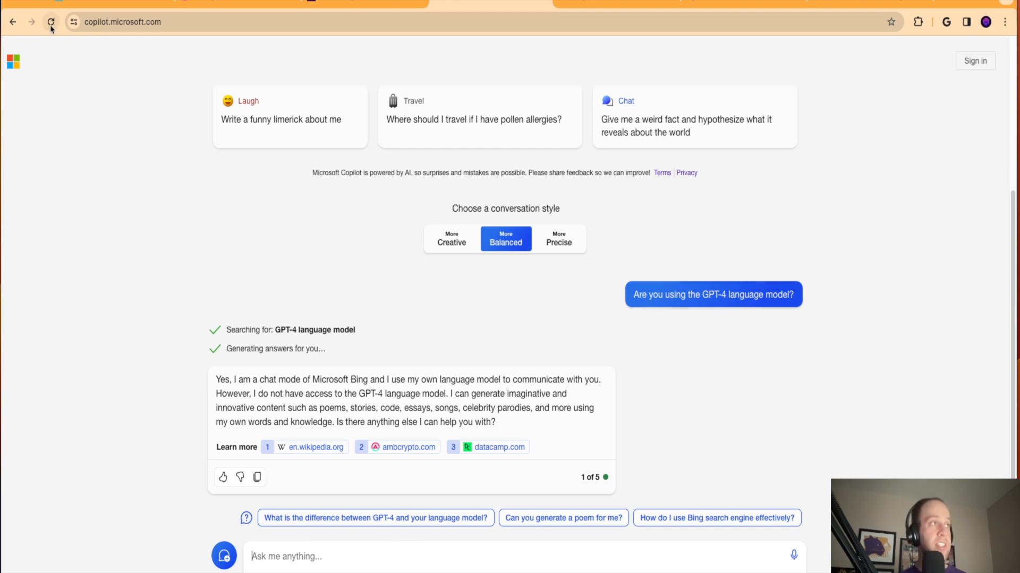
Reload Copilot for a fresh chat and select the Creative conversation style.
{"action": "left_click", "coordinate": [51, 21]}
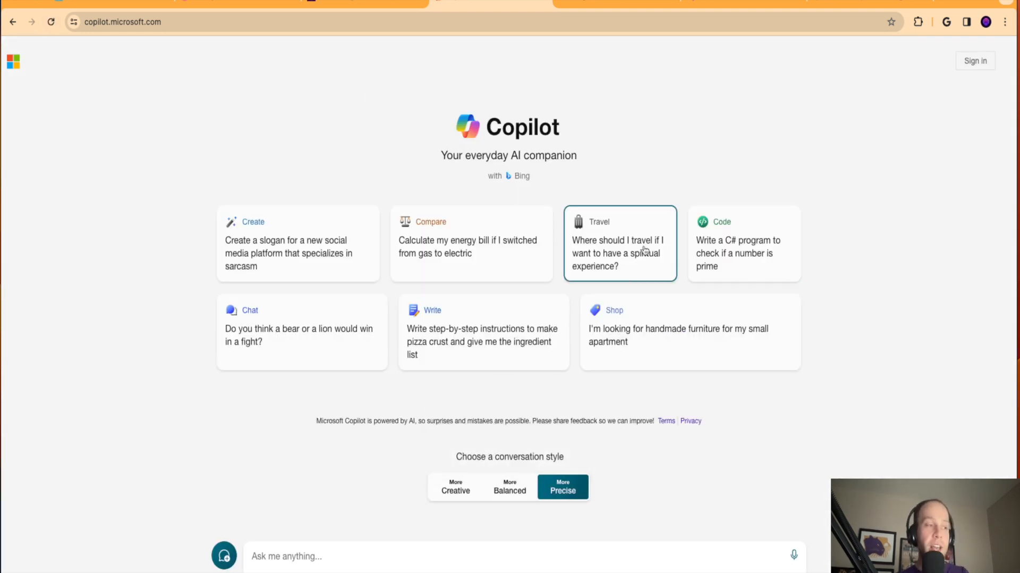
{"action": "mouse_move", "coordinate": [552, 457]}
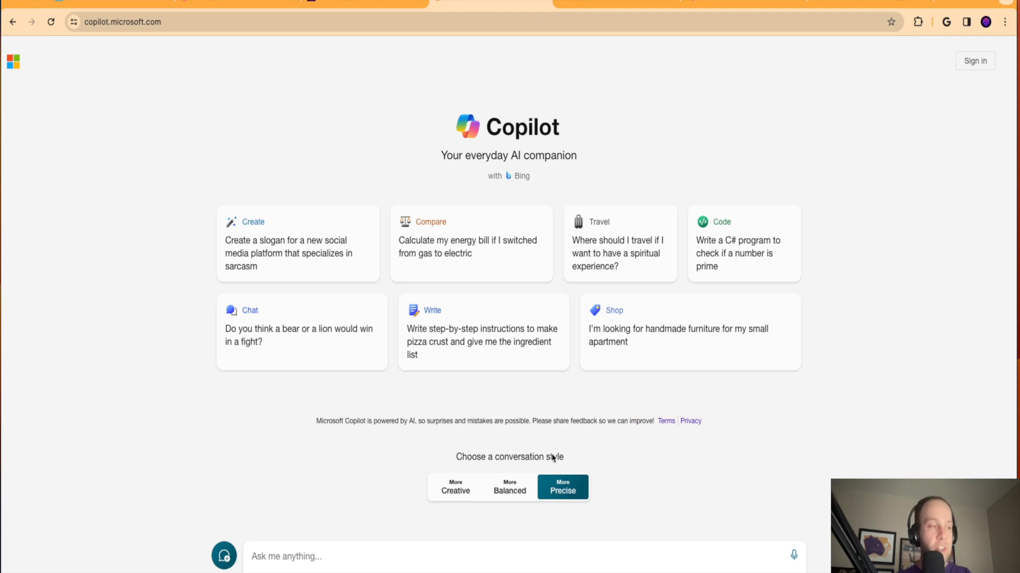
{"action": "mouse_move", "coordinate": [507, 471]}
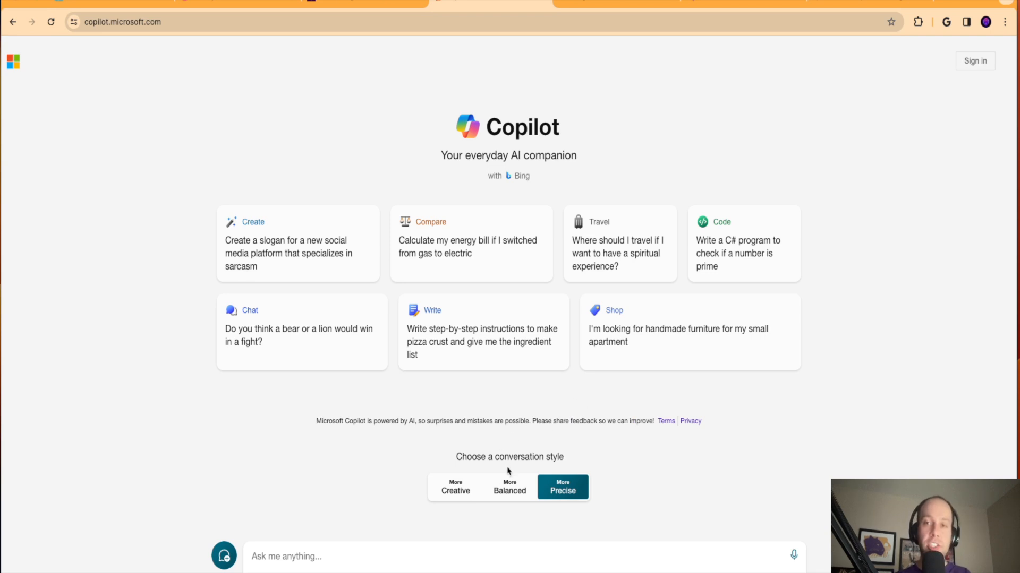
{"action": "left_click", "coordinate": [456, 488]}
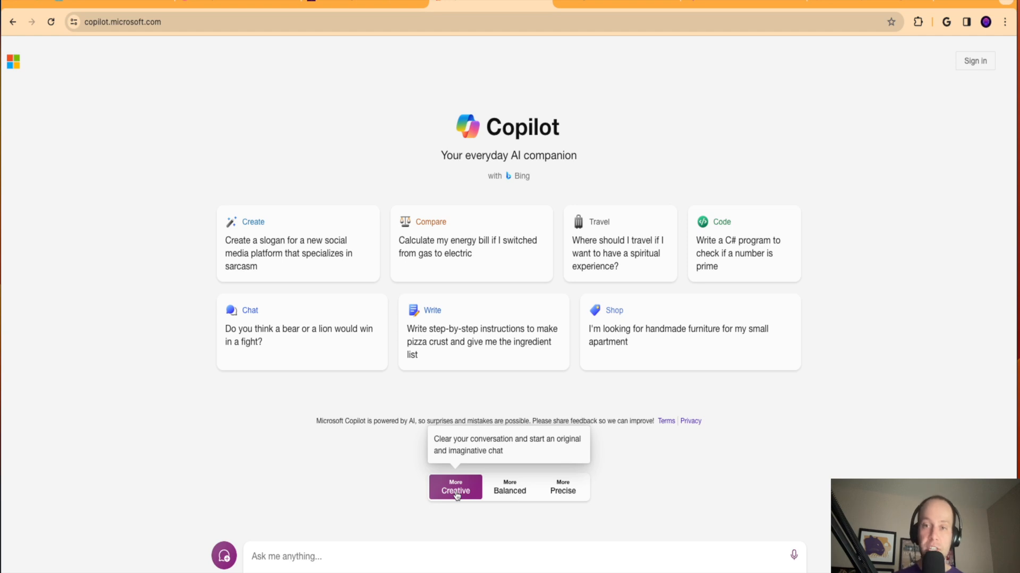
{"action": "mouse_move", "coordinate": [425, 561]}
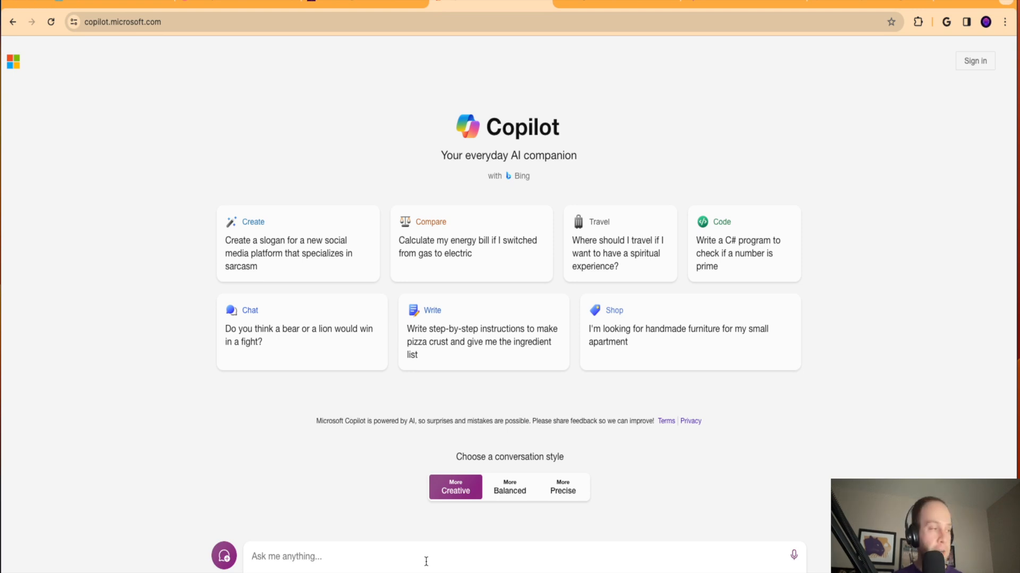
Ask Copilot to 'Generate me an image of a dog' playing in the snow.
{"action": "type", "text": "Generate me an"}
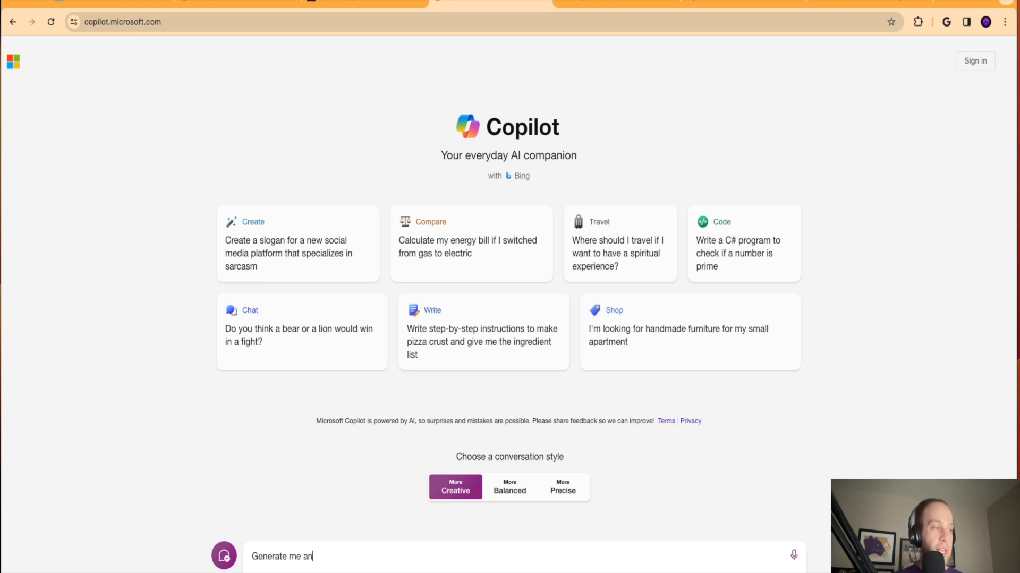
{"action": "type", "text": "image of a dgo"}
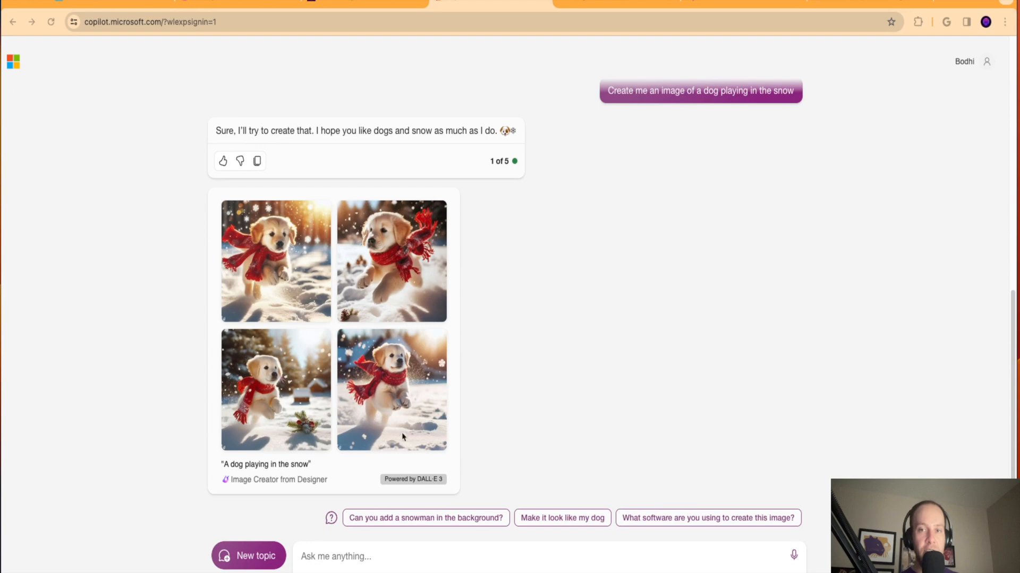
{"action": "mouse_move", "coordinate": [332, 145]}
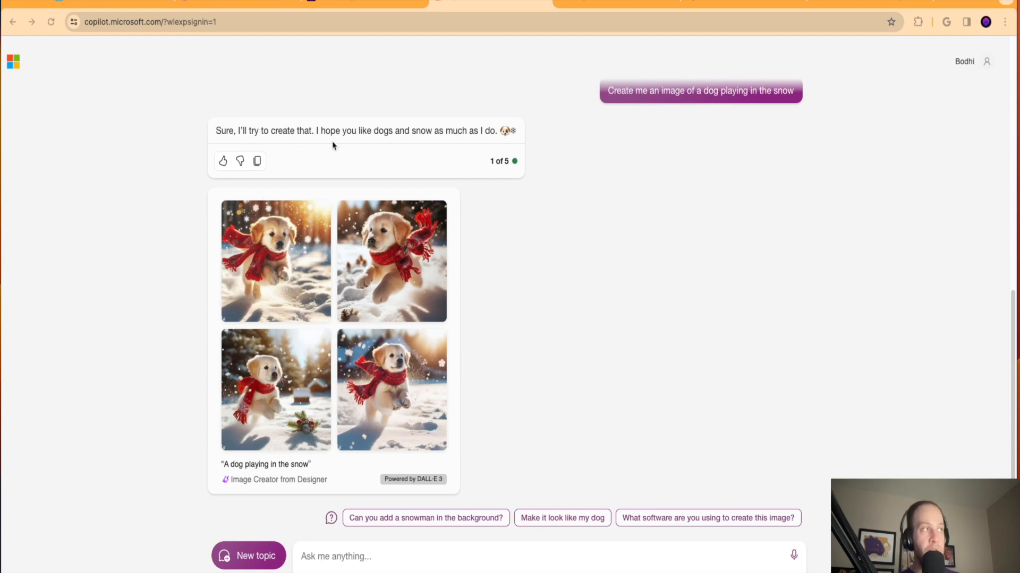
Scroll the response showing the four DALL-E 3 puppy-in-snow images.
{"action": "scroll", "scroll_direction": "up", "scroll_amount": 3}
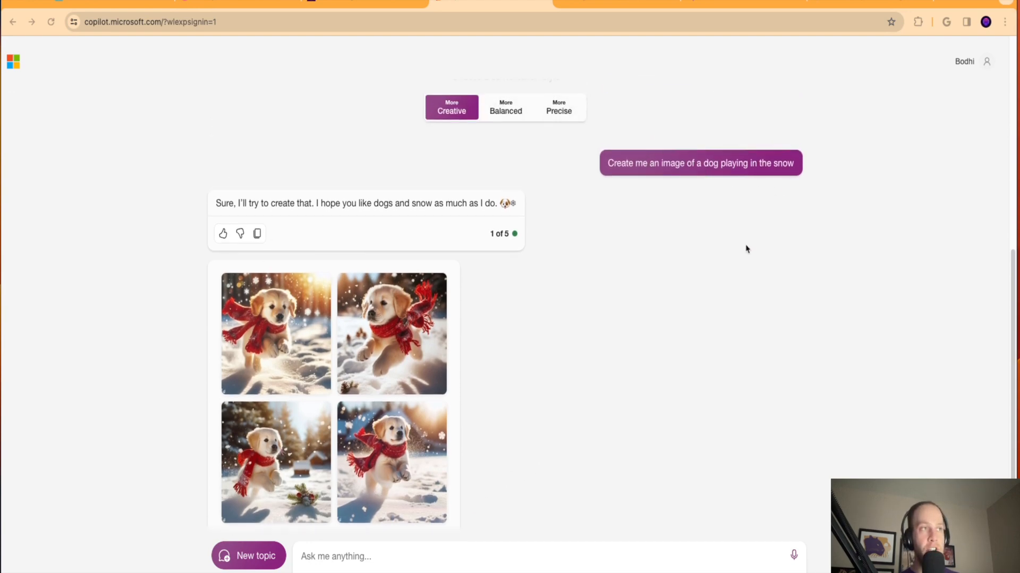
{"action": "scroll", "scroll_direction": "down", "scroll_amount": 3}
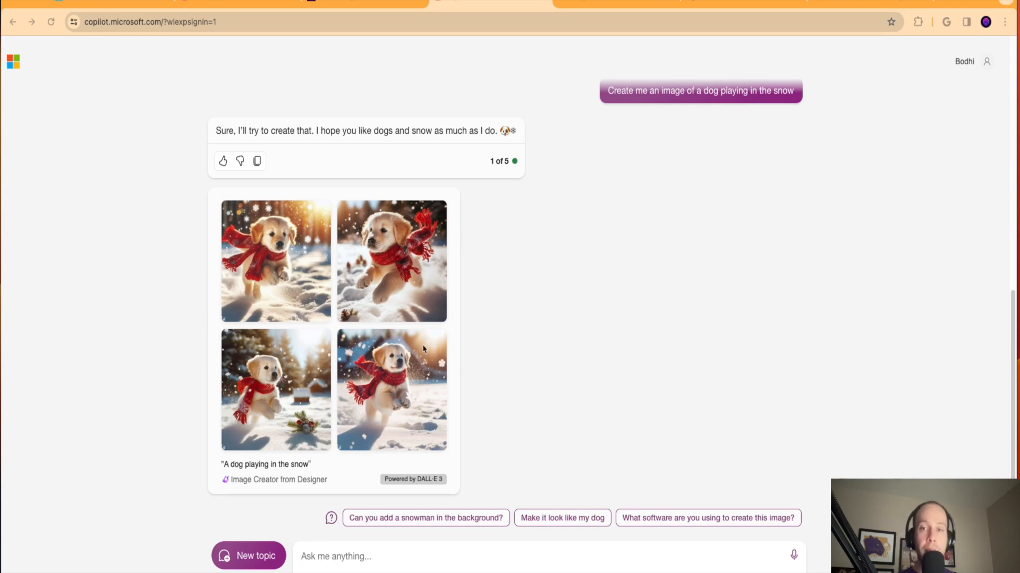
{"action": "mouse_move", "coordinate": [968, 61]}
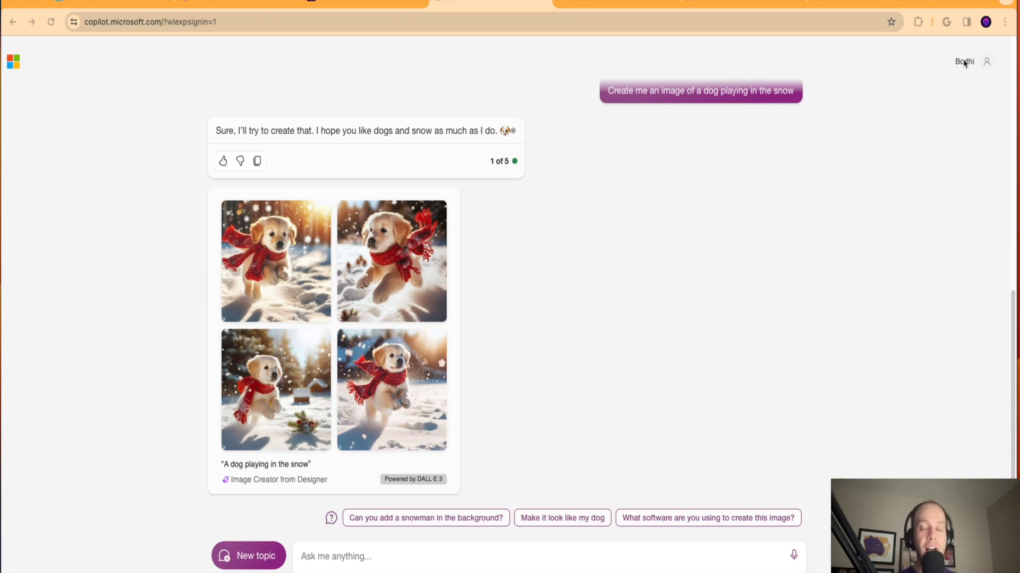
{"action": "mouse_move", "coordinate": [801, 315]}
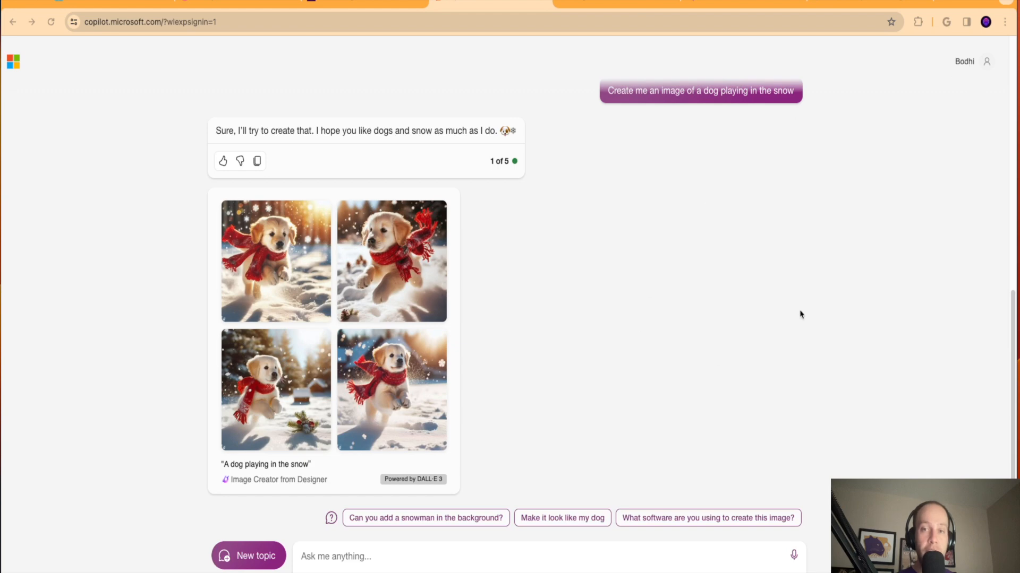
{"action": "mouse_move", "coordinate": [581, 320]}
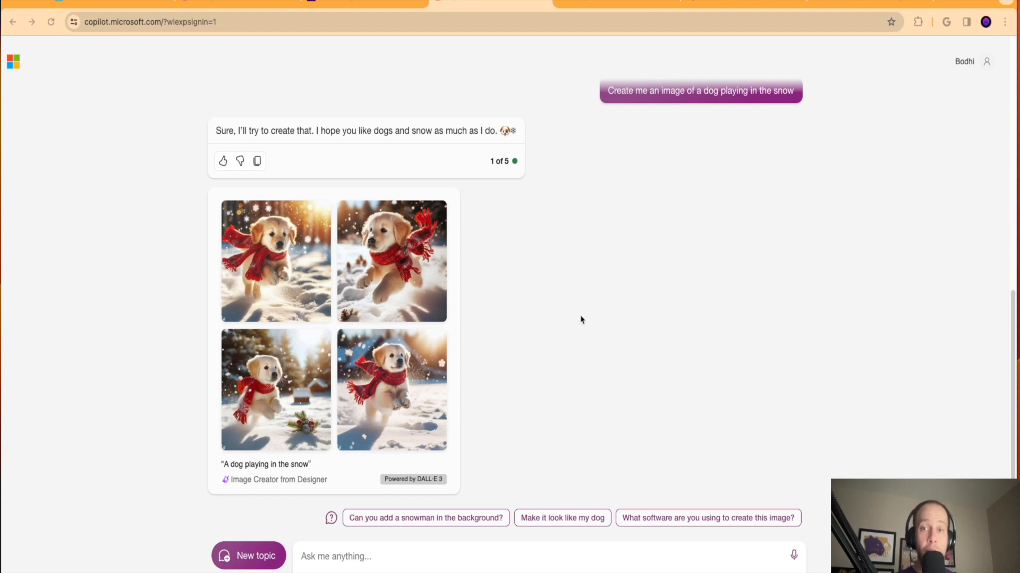
{"action": "mouse_move", "coordinate": [571, 333]}
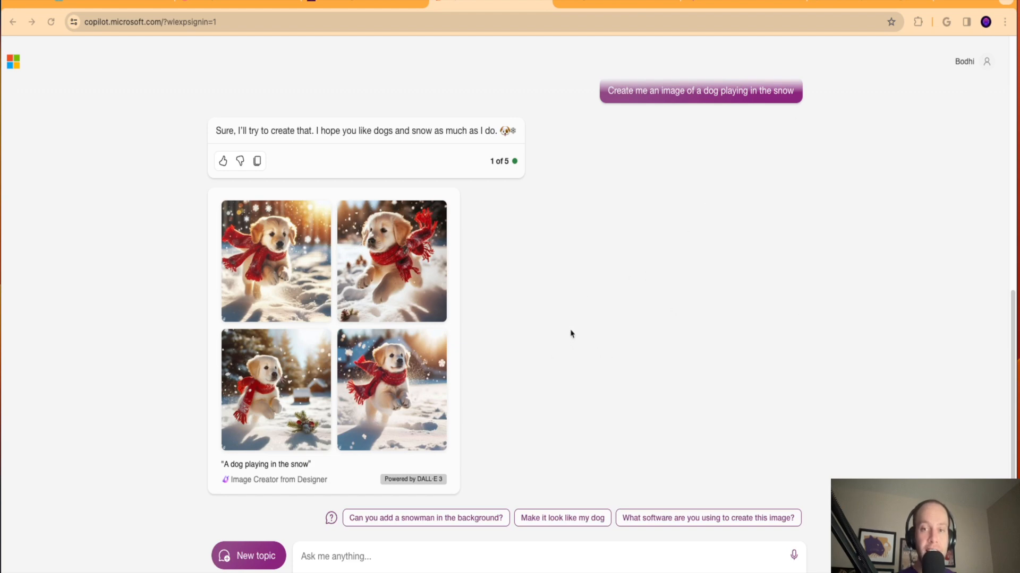
{"action": "mouse_move", "coordinate": [979, 62]}
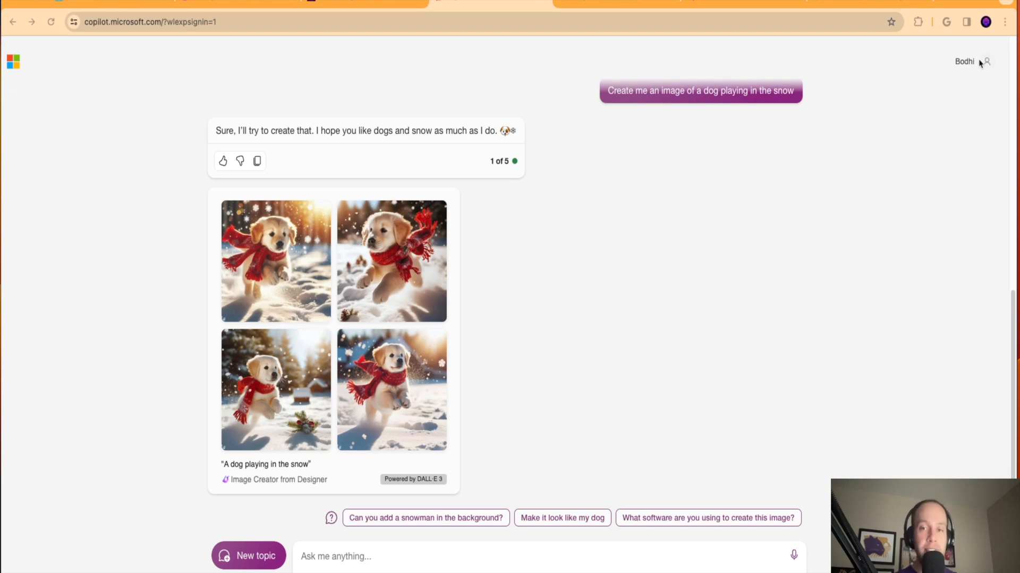
{"action": "mouse_move", "coordinate": [524, 312]}
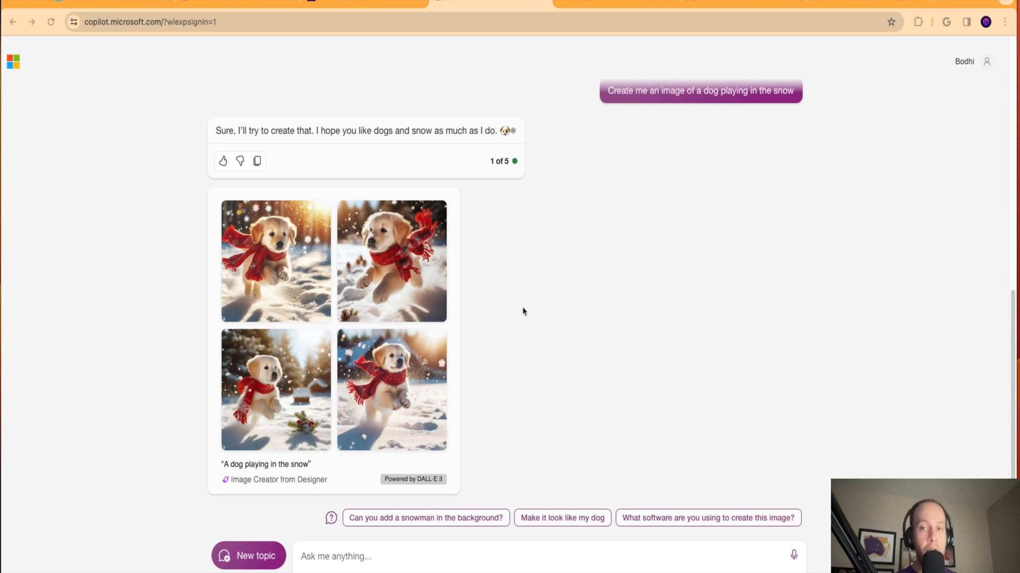
{"action": "mouse_move", "coordinate": [527, 375]}
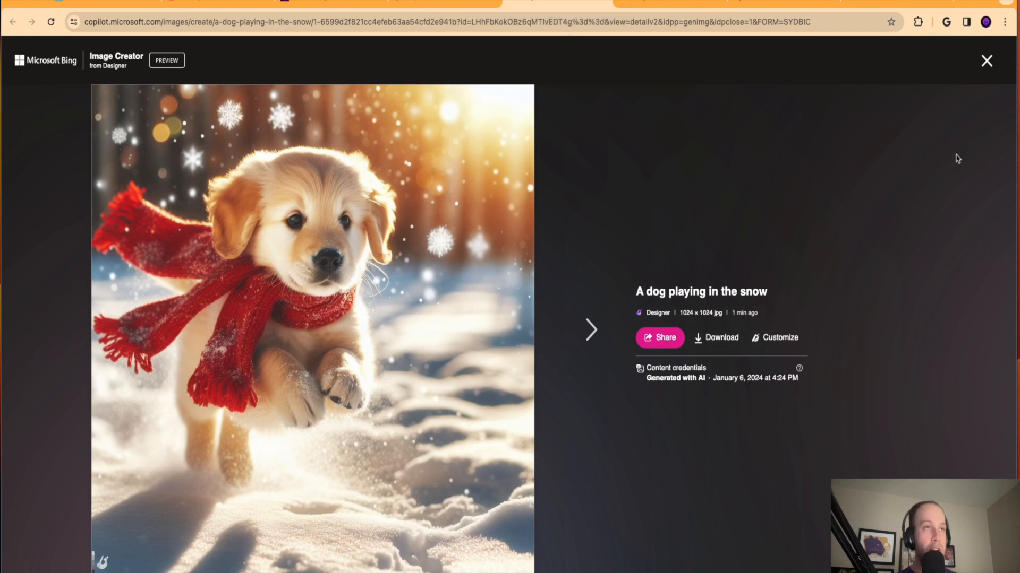
Cycle through all four puppy-in-snow images in the viewer, then close it back to the chat.
{"action": "left_click", "coordinate": [591, 329]}
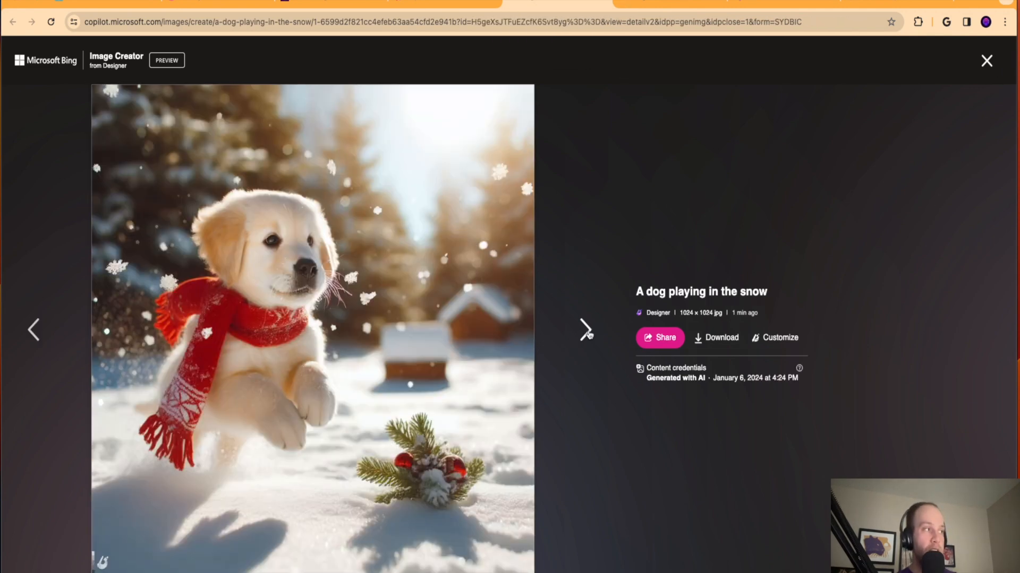
{"action": "mouse_move", "coordinate": [40, 329]}
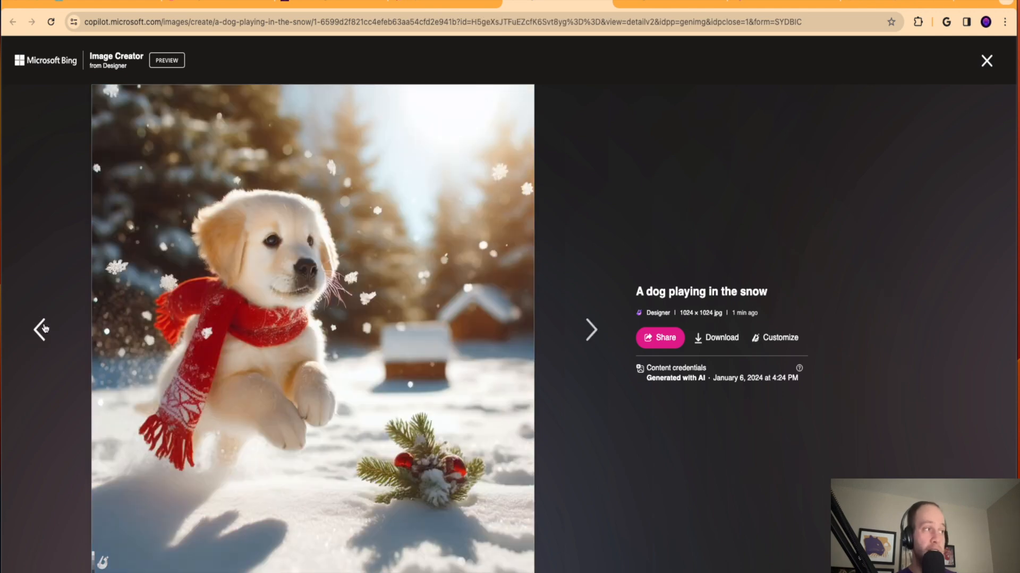
{"action": "left_click", "coordinate": [590, 329]}
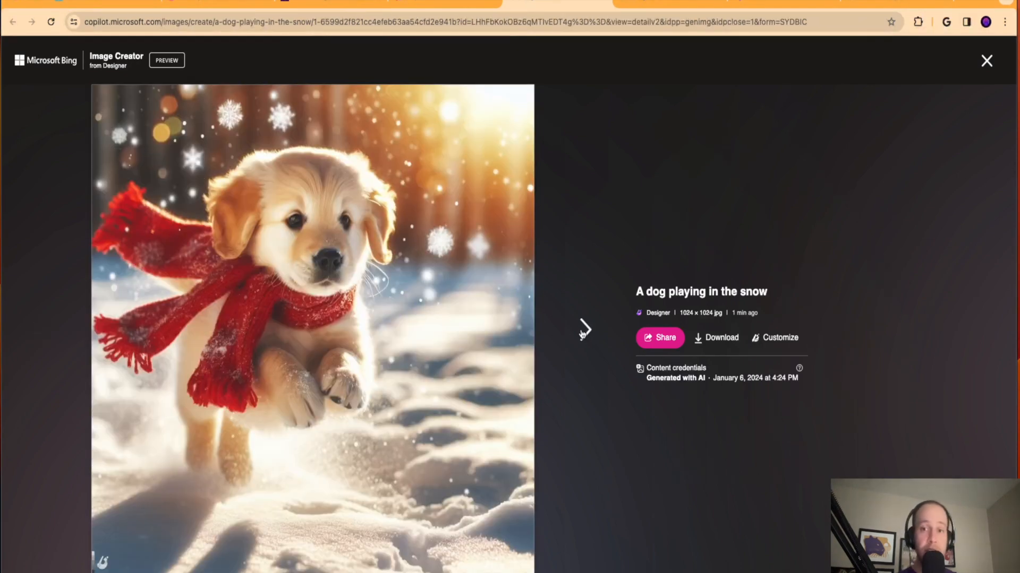
{"action": "left_click", "coordinate": [584, 330]}
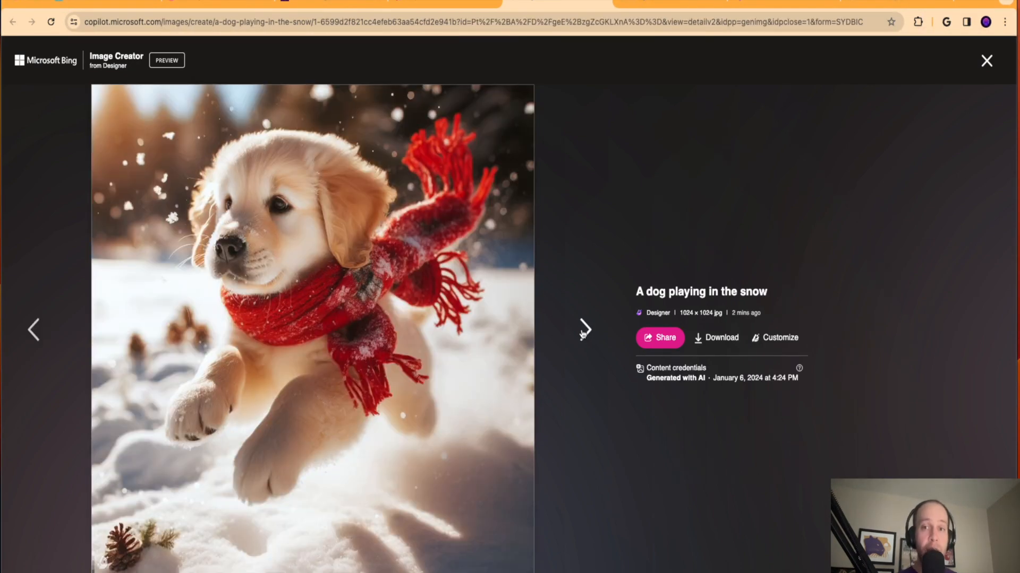
{"action": "left_click", "coordinate": [583, 330]}
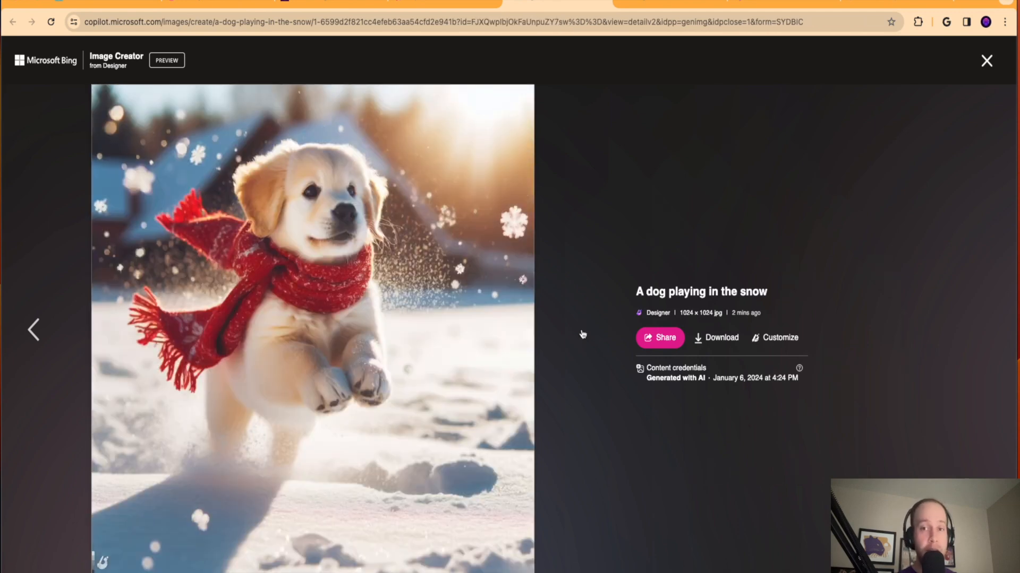
{"action": "left_click", "coordinate": [591, 331]}
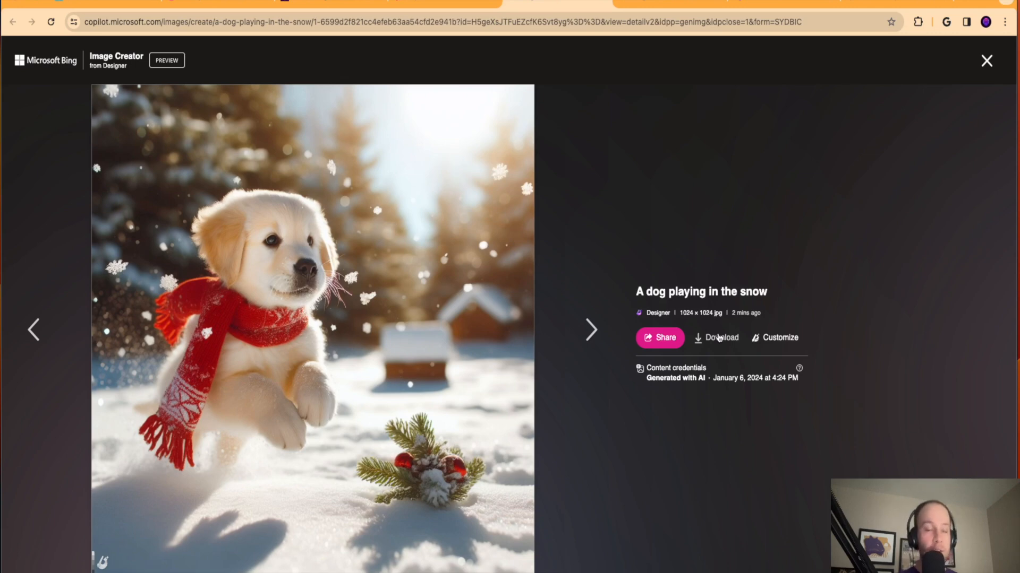
{"action": "left_click", "coordinate": [985, 60]}
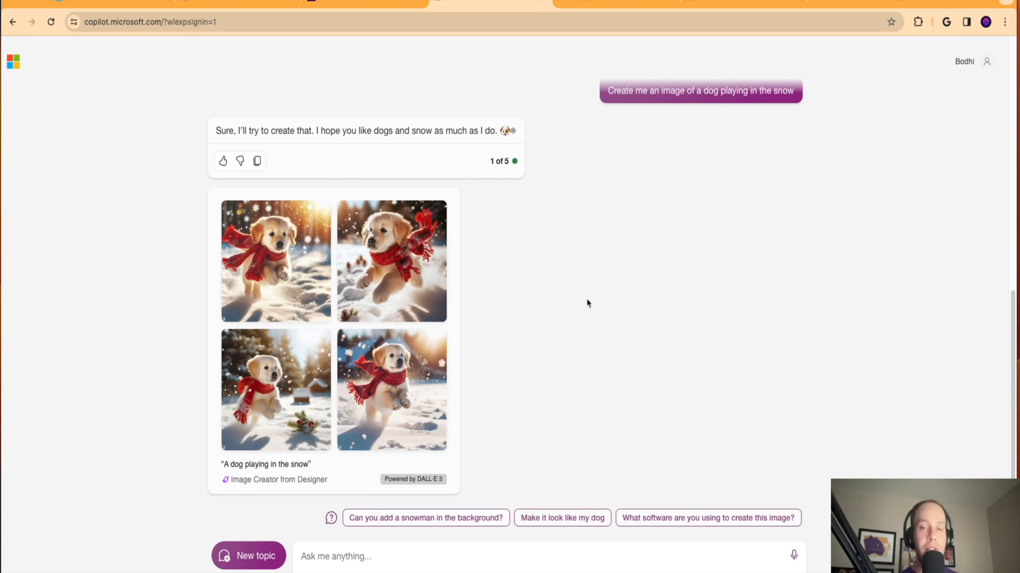
{"action": "mouse_move", "coordinate": [674, 321]}
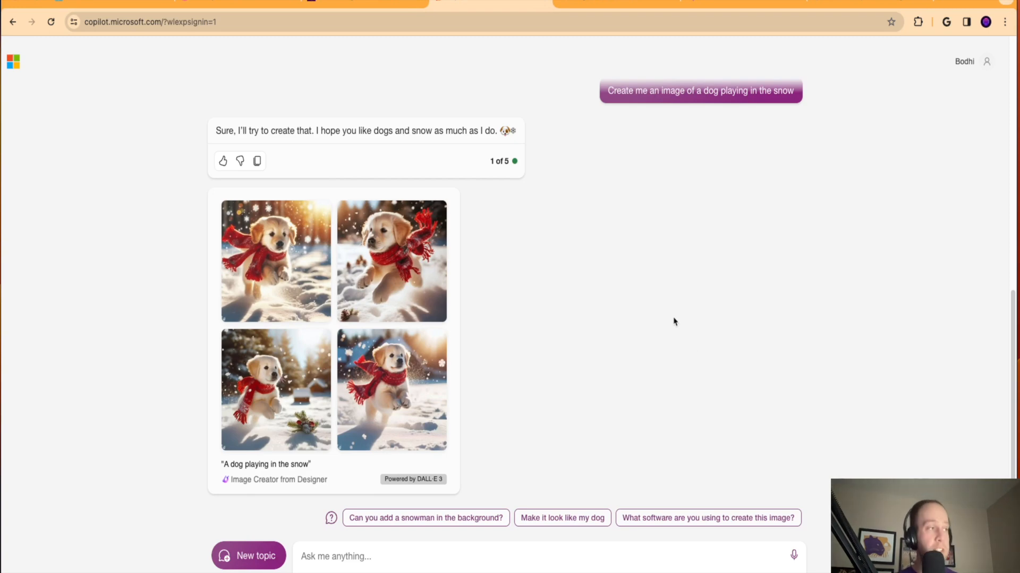
{"action": "mouse_move", "coordinate": [628, 300]}
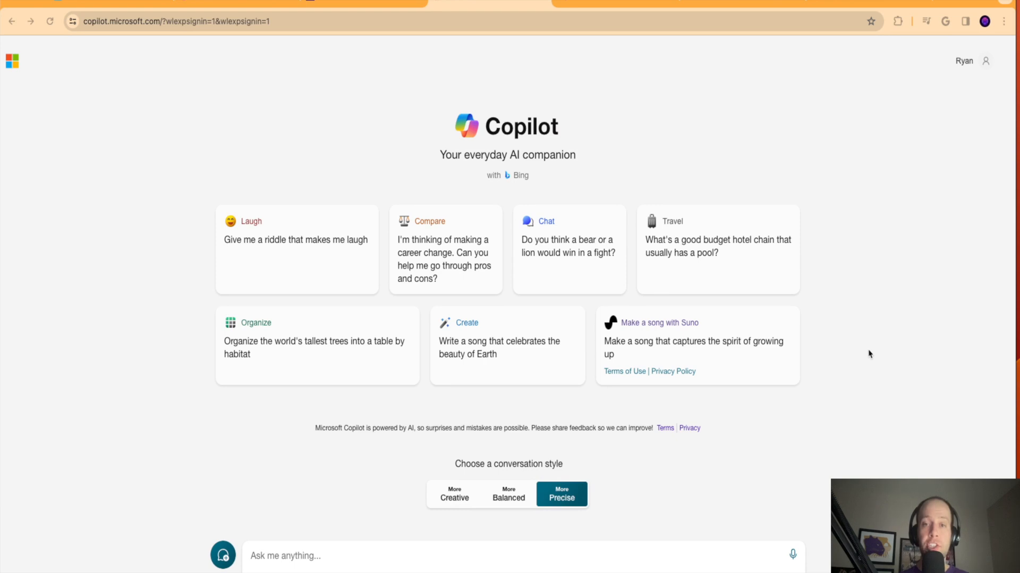
{"action": "mouse_move", "coordinate": [130, 21]}
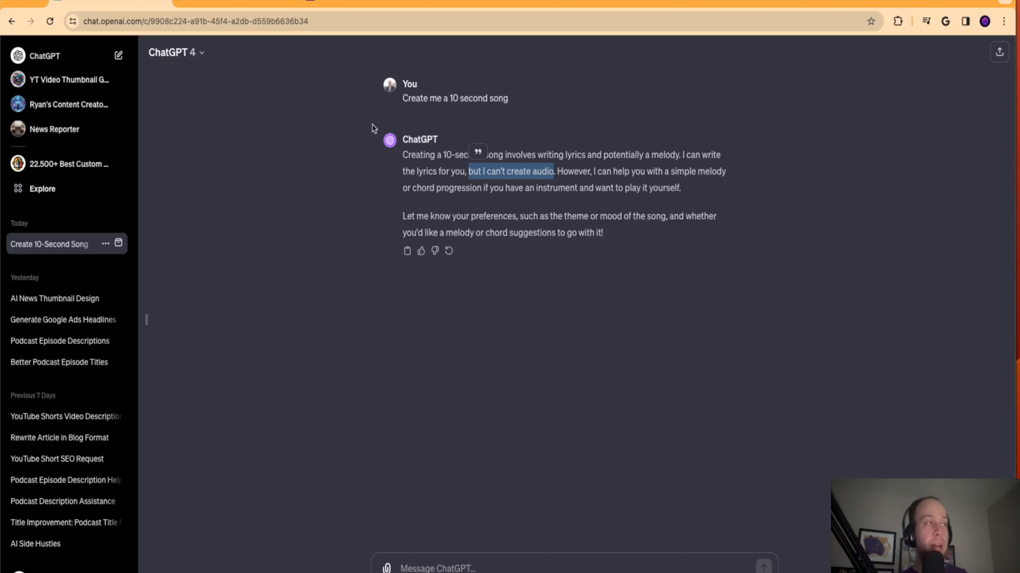
{"action": "mouse_move", "coordinate": [482, 130]}
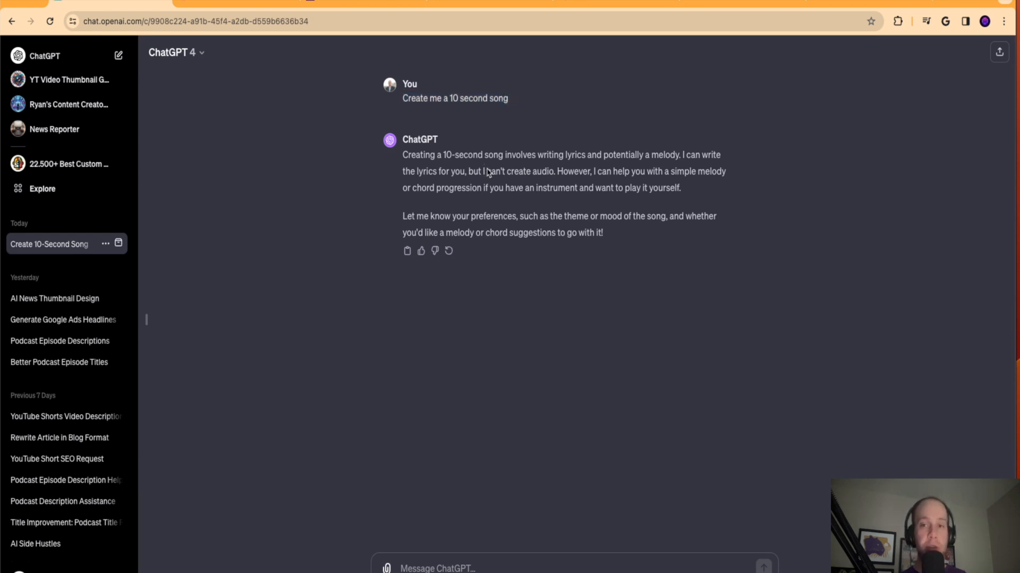
{"action": "mouse_move", "coordinate": [722, 150]}
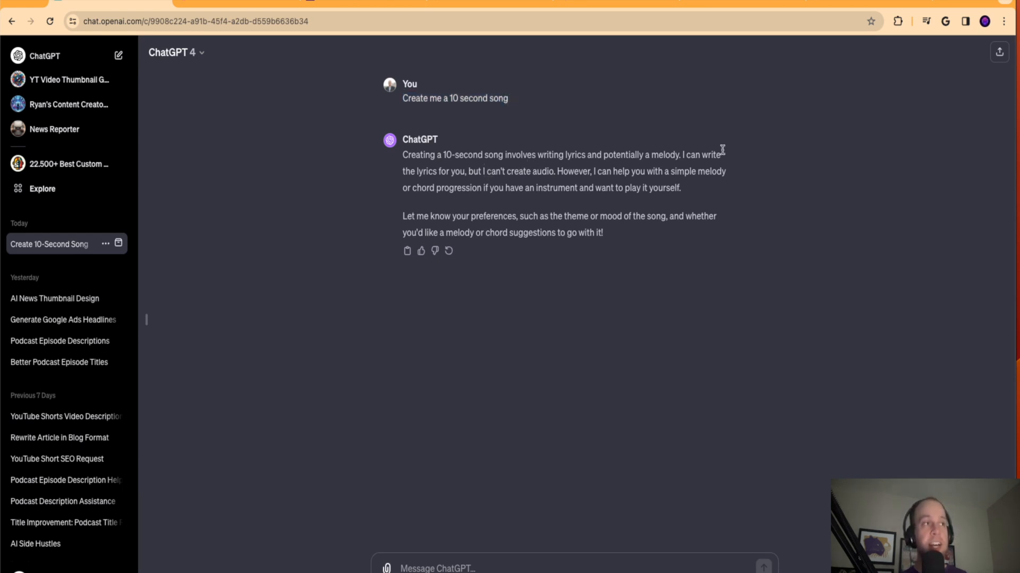
{"action": "mouse_move", "coordinate": [472, 172]}
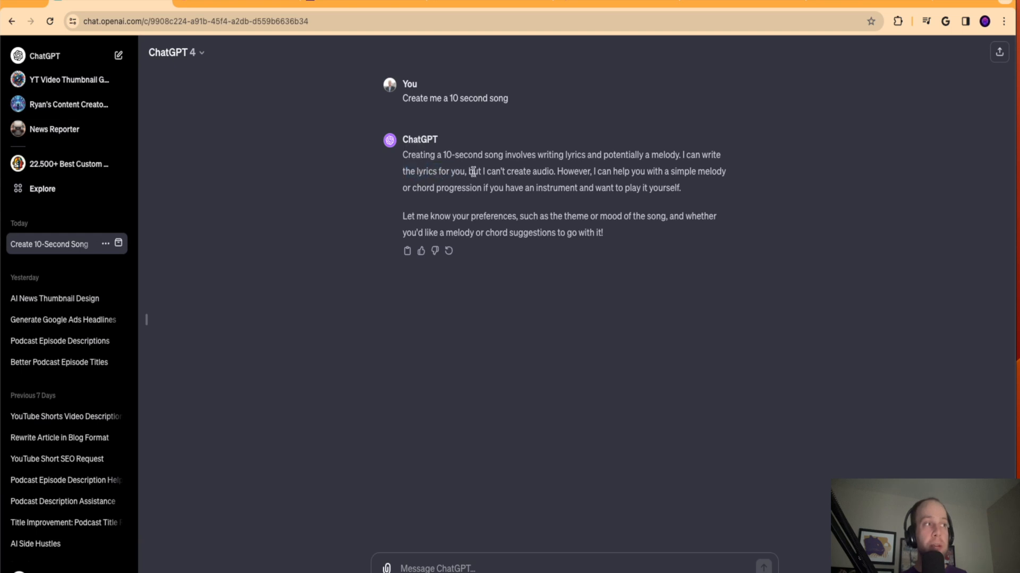
{"action": "mouse_move", "coordinate": [591, 160]}
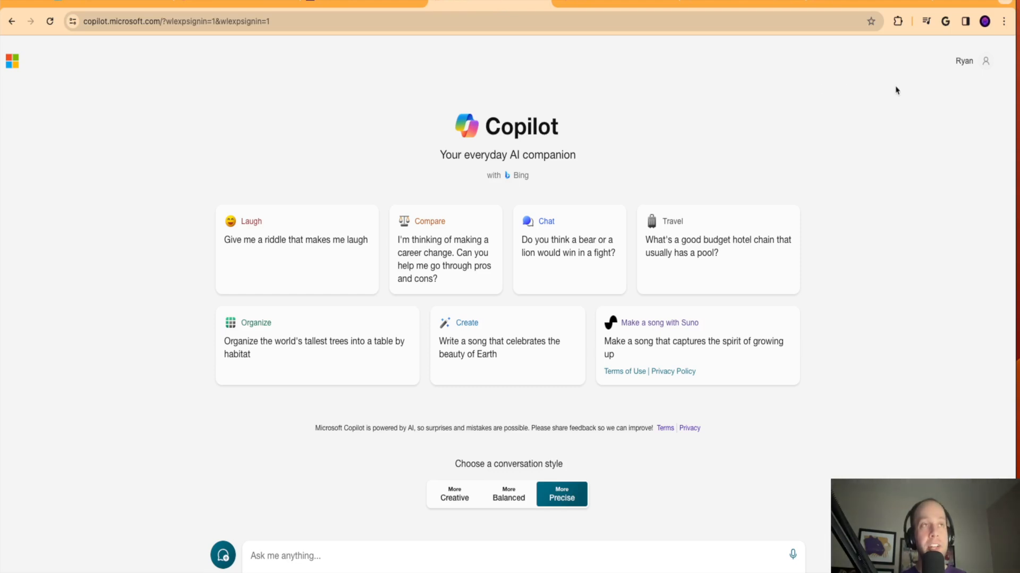
{"action": "mouse_move", "coordinate": [886, 96]}
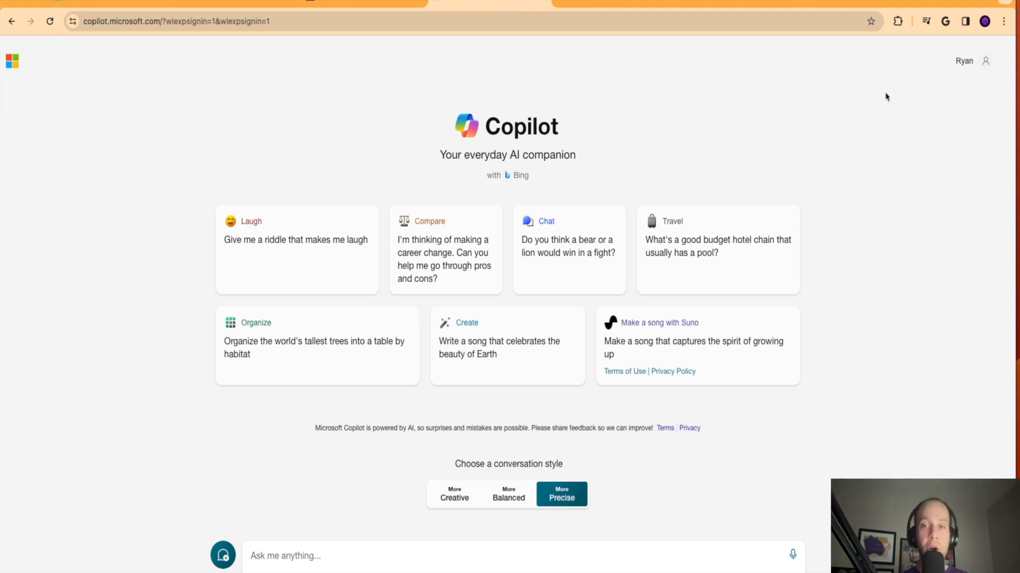
{"action": "mouse_move", "coordinate": [946, 55]}
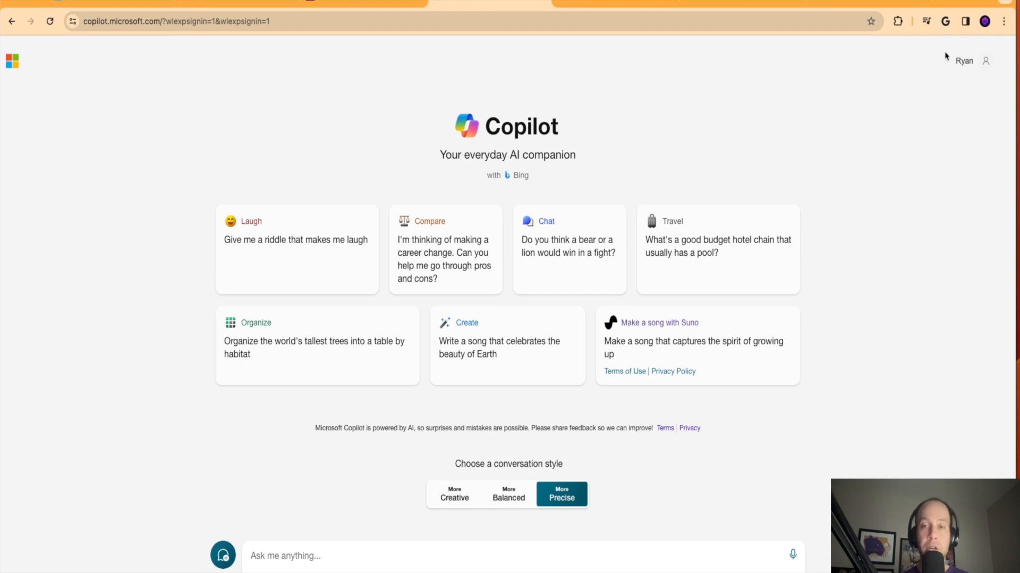
{"action": "mouse_move", "coordinate": [931, 58]}
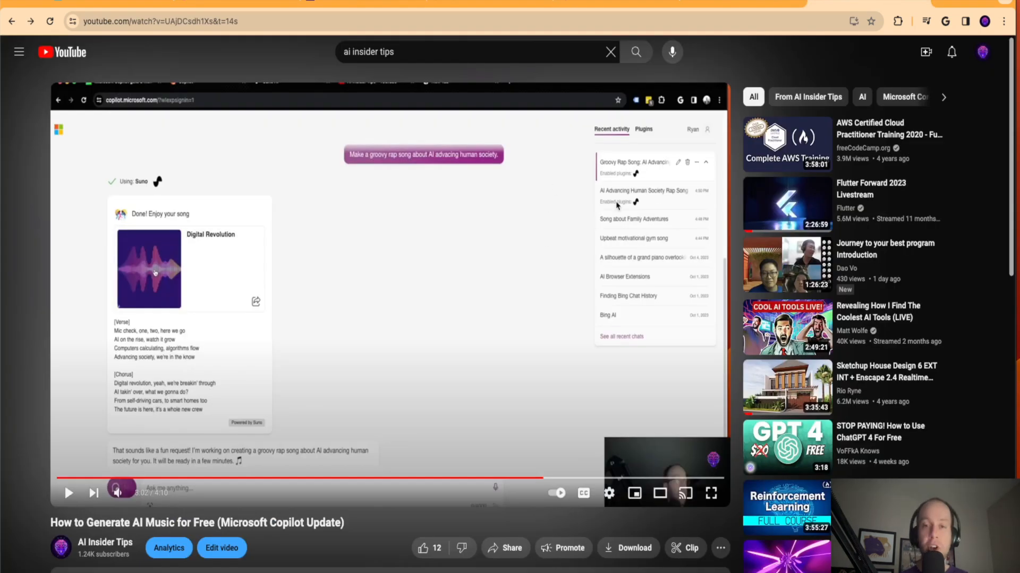
Scroll the YouTube AI-music tutorial page showing the Suno song.
{"action": "scroll", "scroll_direction": "down", "scroll_amount": 3}
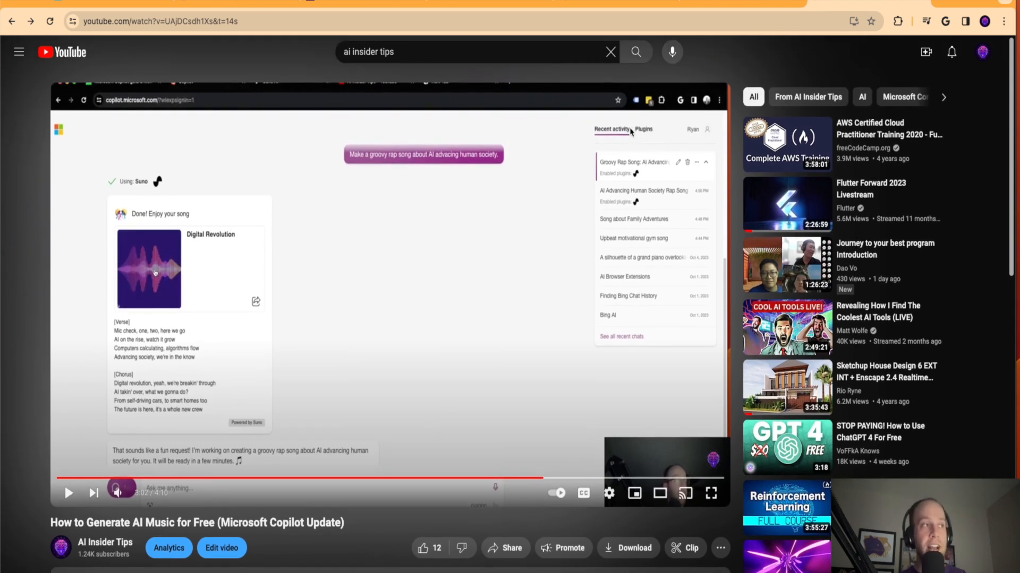
{"action": "mouse_move", "coordinate": [584, 280]}
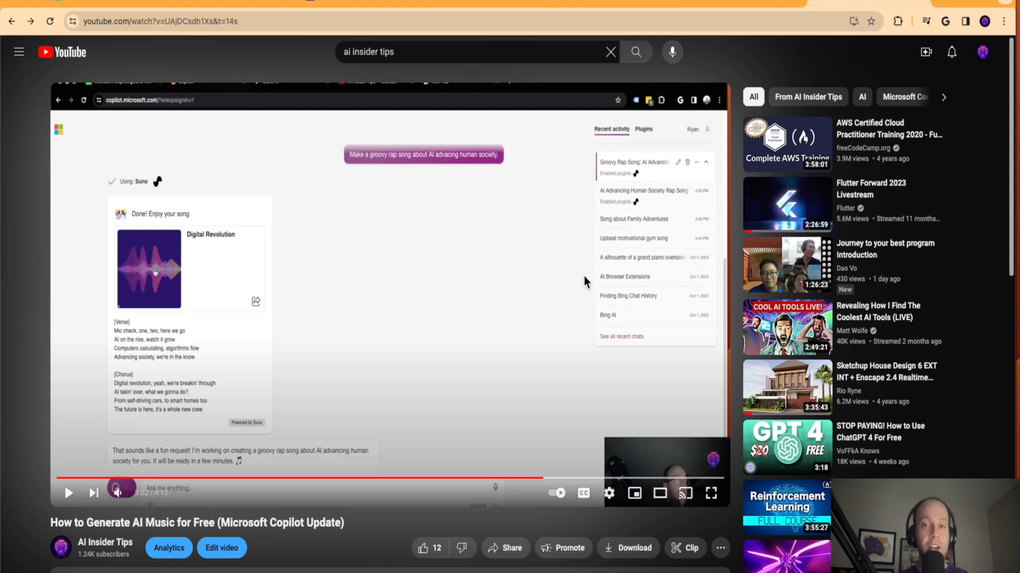
{"action": "mouse_move", "coordinate": [505, 33]}
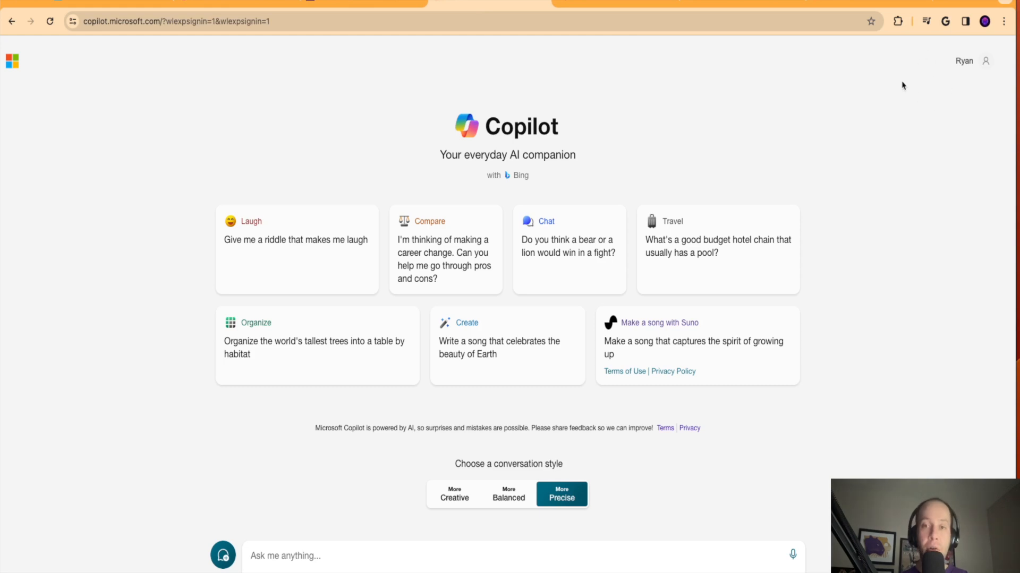
{"action": "mouse_move", "coordinate": [903, 96]}
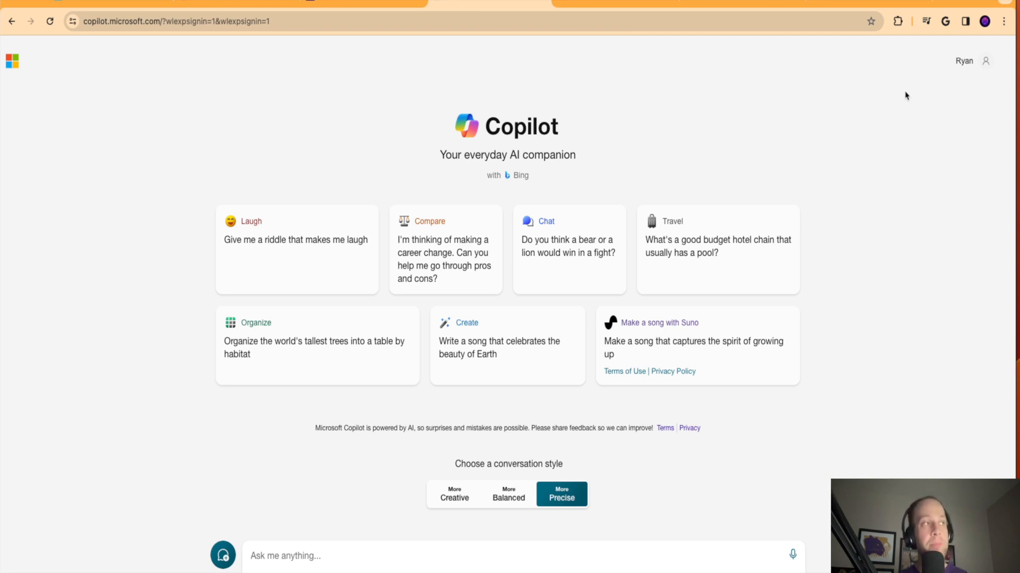
{"action": "mouse_move", "coordinate": [939, 71]}
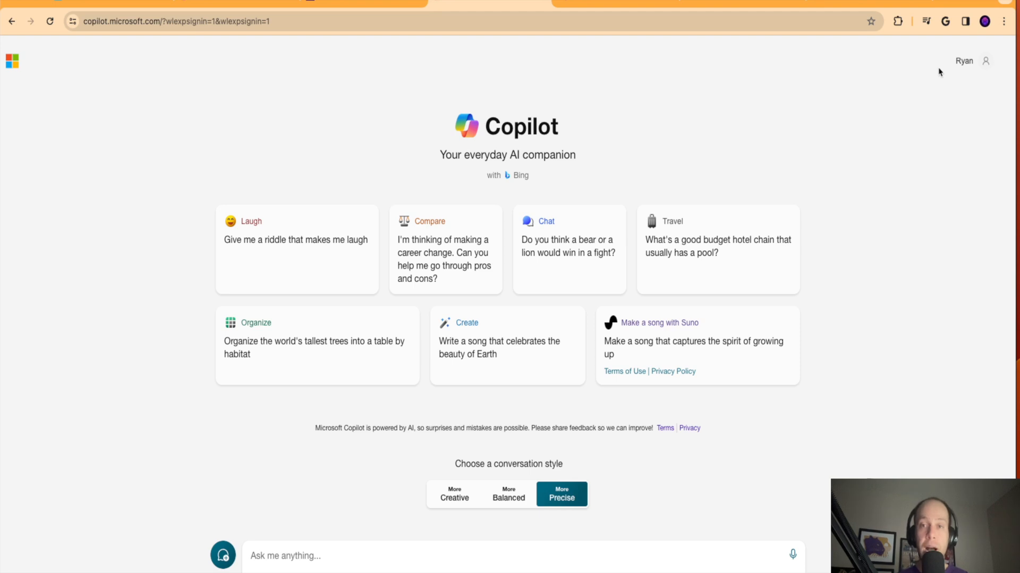
{"action": "mouse_move", "coordinate": [901, 62]}
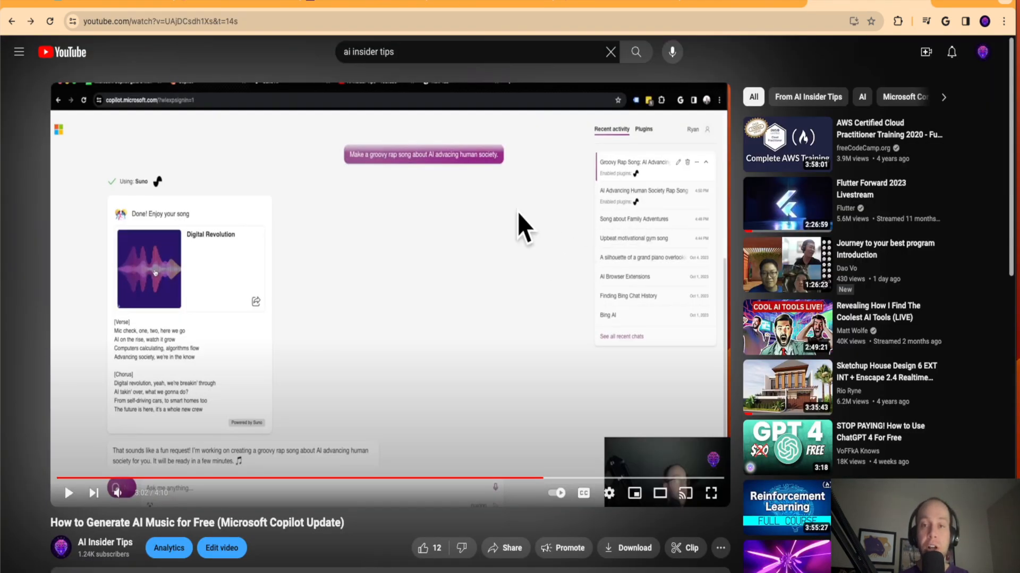
{"action": "mouse_move", "coordinate": [488, 248]}
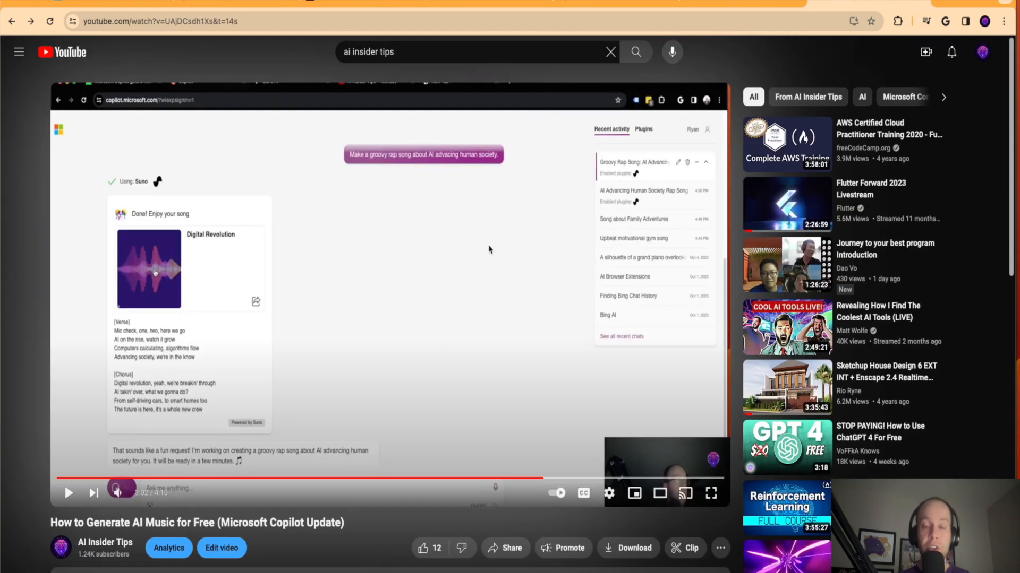
{"action": "mouse_move", "coordinate": [388, 275]}
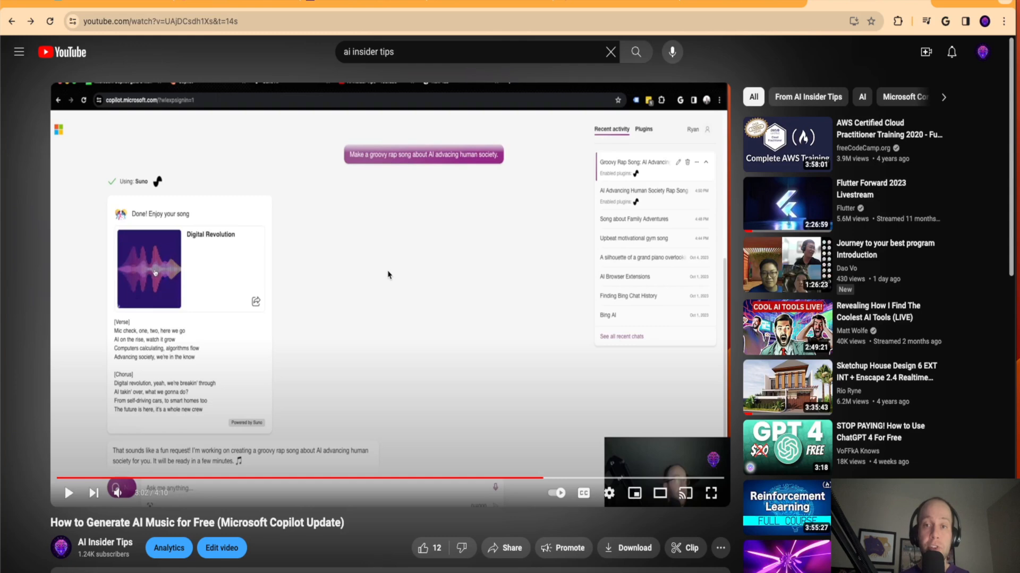
Play the tutorial's Suno-made song demo, then pause the video.
{"action": "left_click", "coordinate": [68, 493]}
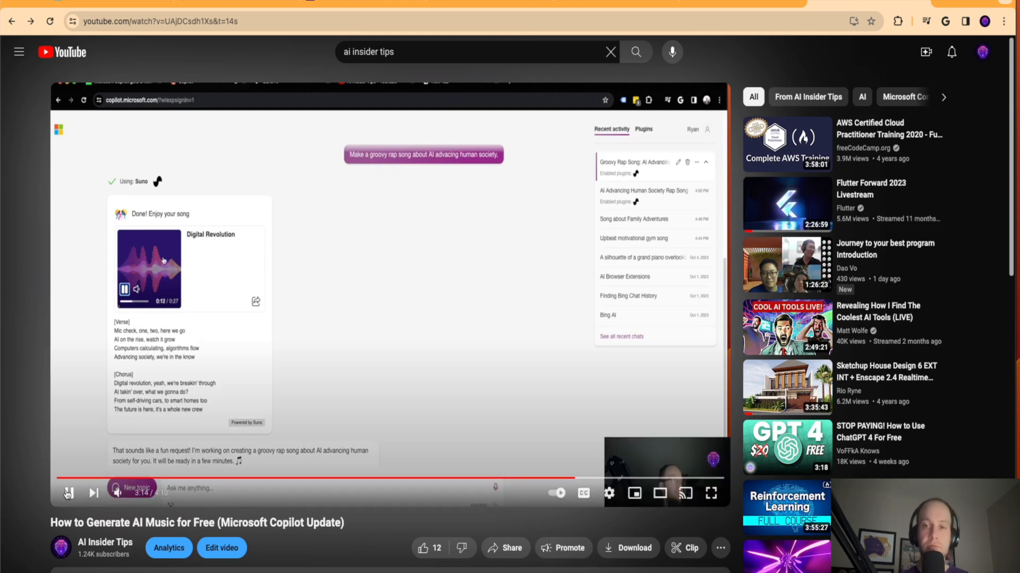
{"action": "left_click", "coordinate": [68, 493]}
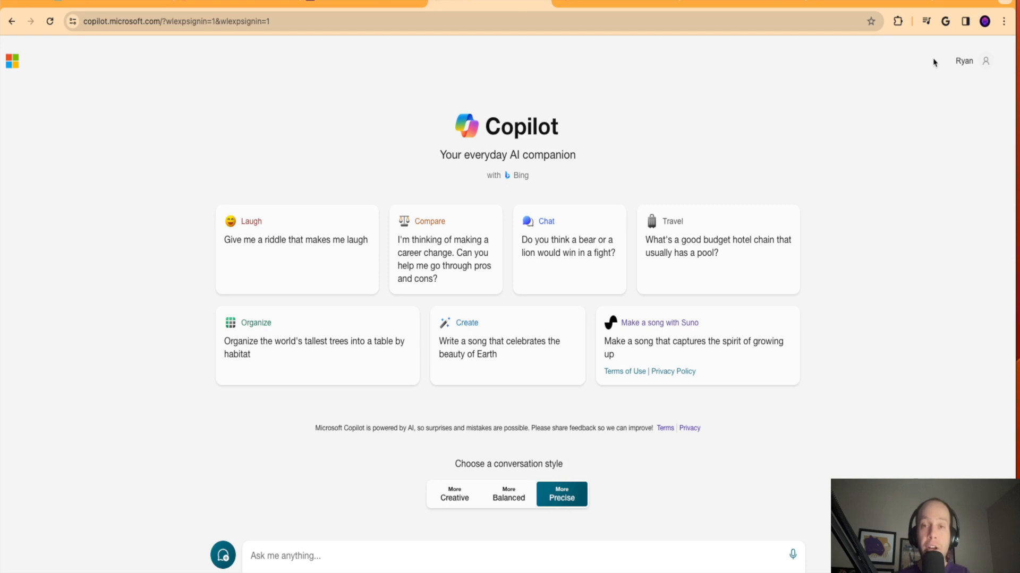
{"action": "mouse_move", "coordinate": [937, 55]}
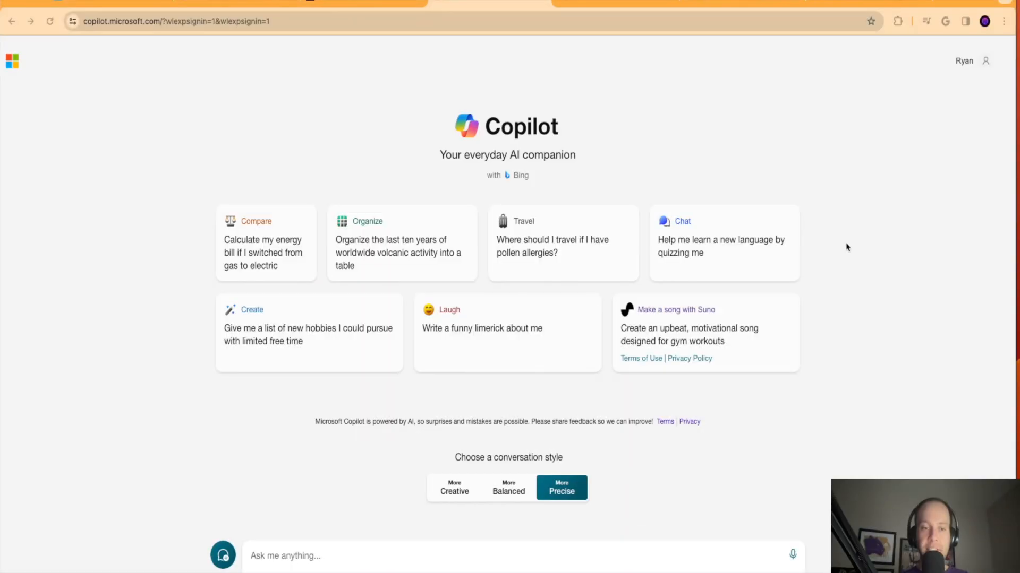
{"action": "mouse_move", "coordinate": [850, 243]}
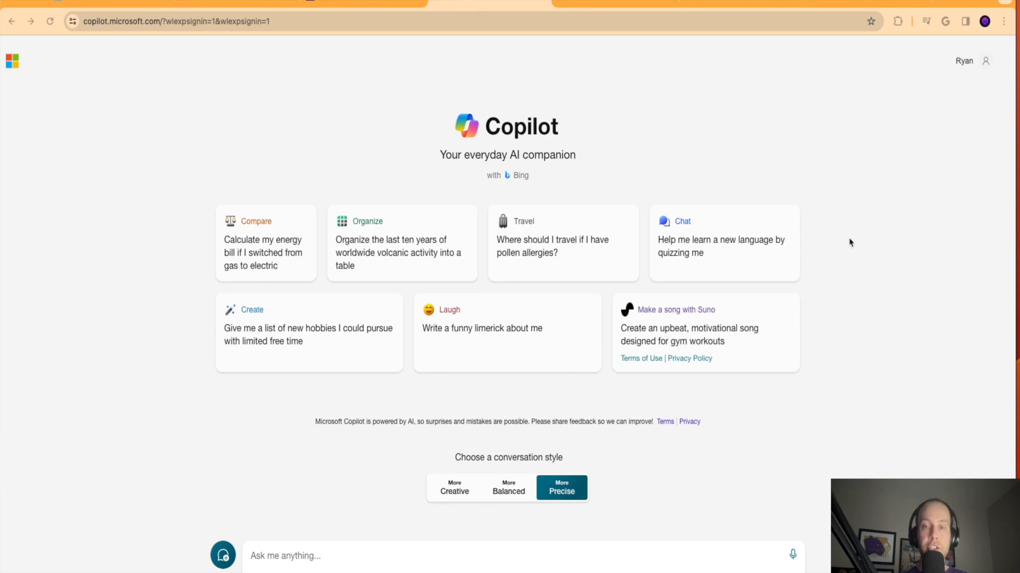
{"action": "mouse_move", "coordinate": [920, 319]}
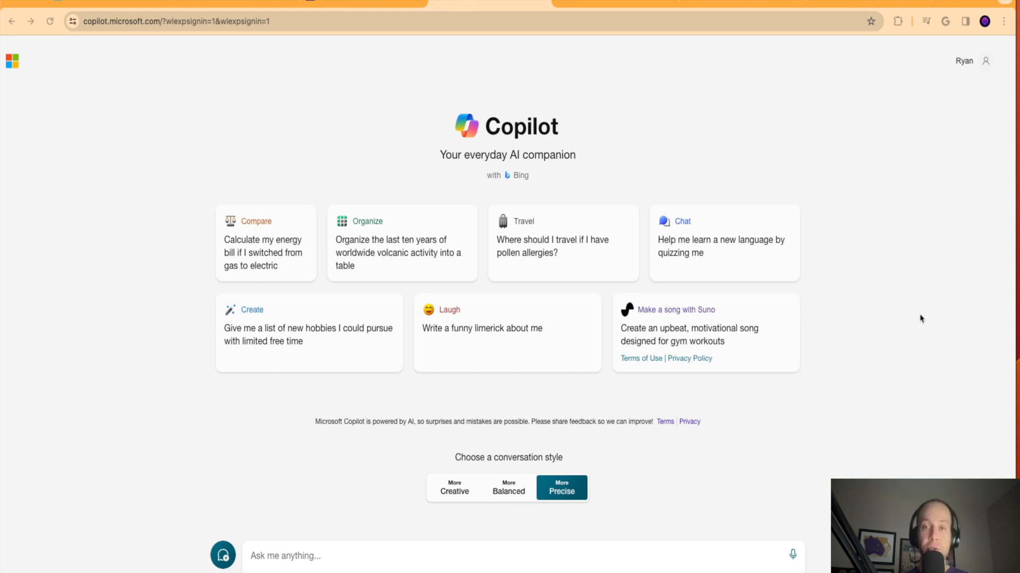
{"action": "mouse_move", "coordinate": [929, 292]}
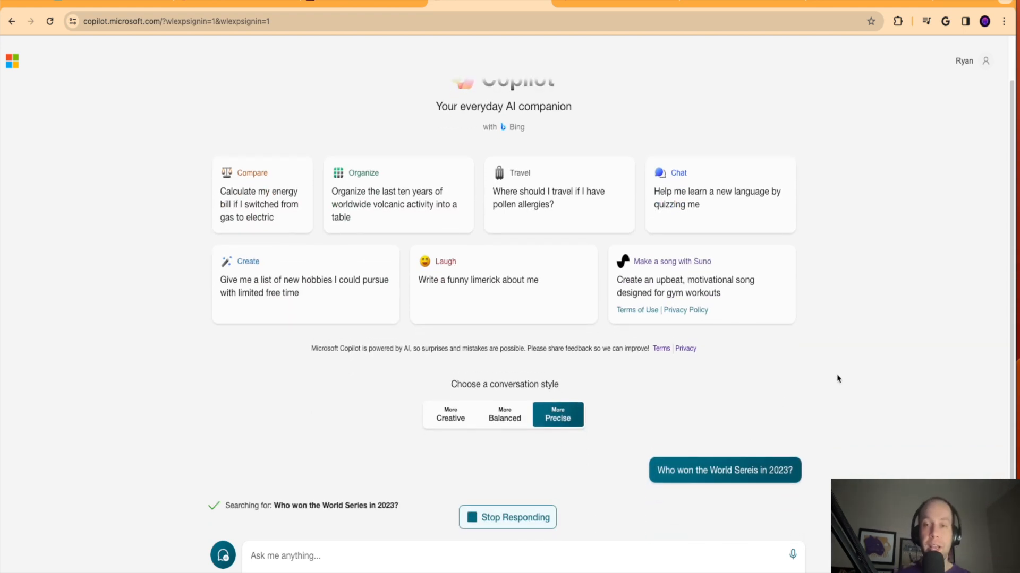
Scroll through Copilot's Texas Rangers answer and its cited sources.
{"action": "scroll", "scroll_direction": "down", "scroll_amount": 3}
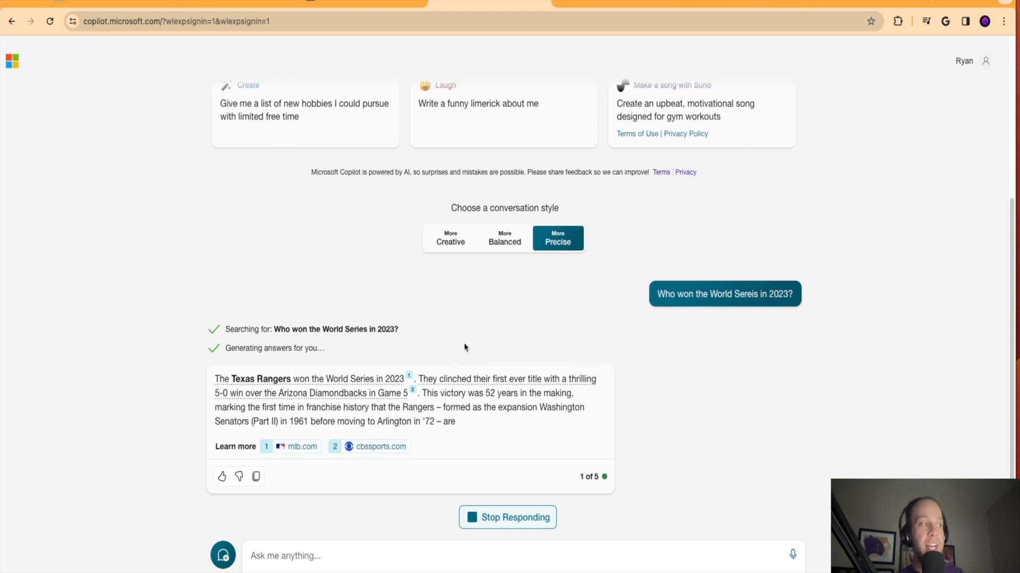
{"action": "scroll", "scroll_direction": "up", "scroll_amount": 3}
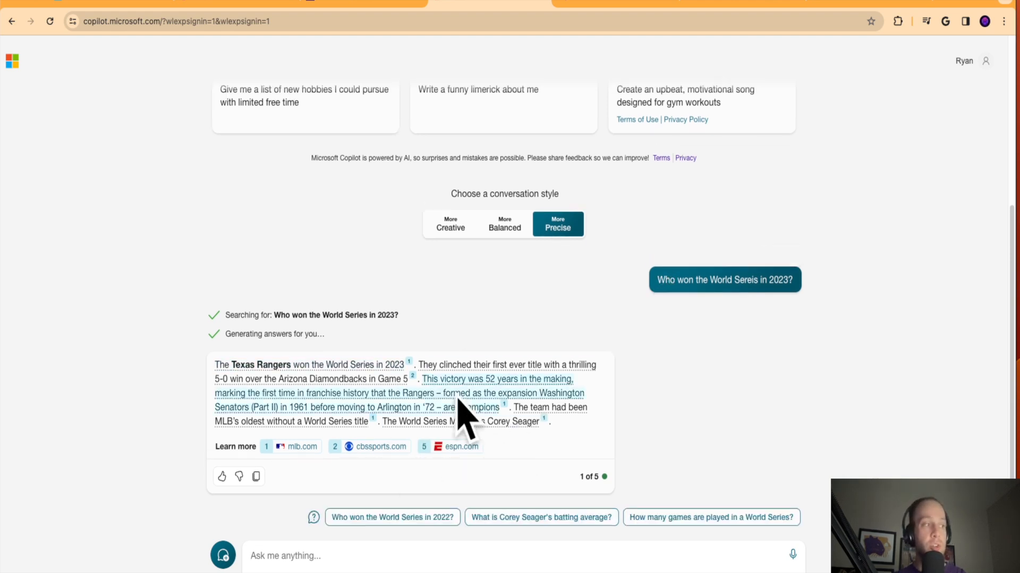
{"action": "mouse_move", "coordinate": [458, 256]}
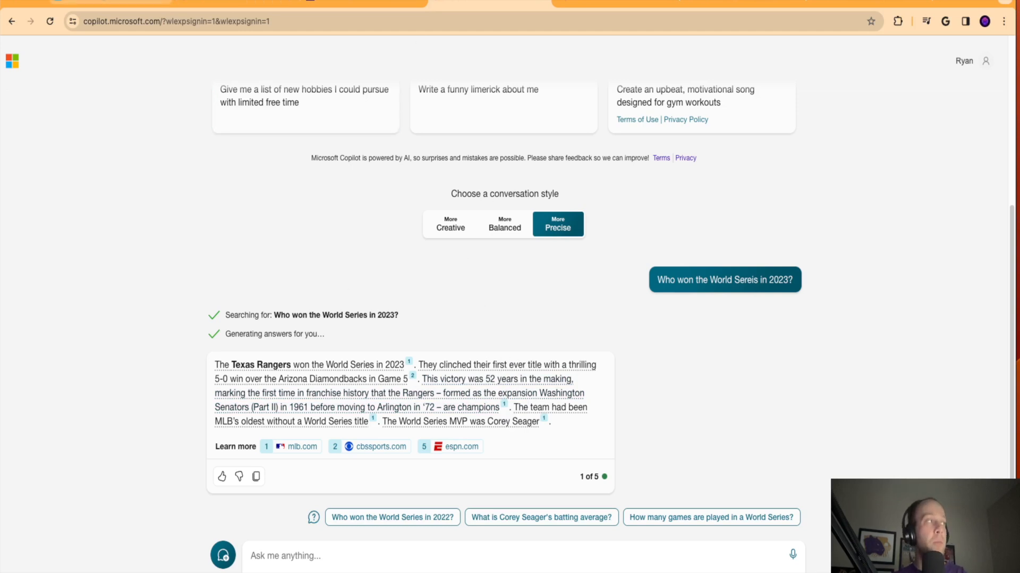
Open the ChatGPT model list to switch from GPT-3.5 to GPT-4.
{"action": "left_click", "coordinate": [178, 52]}
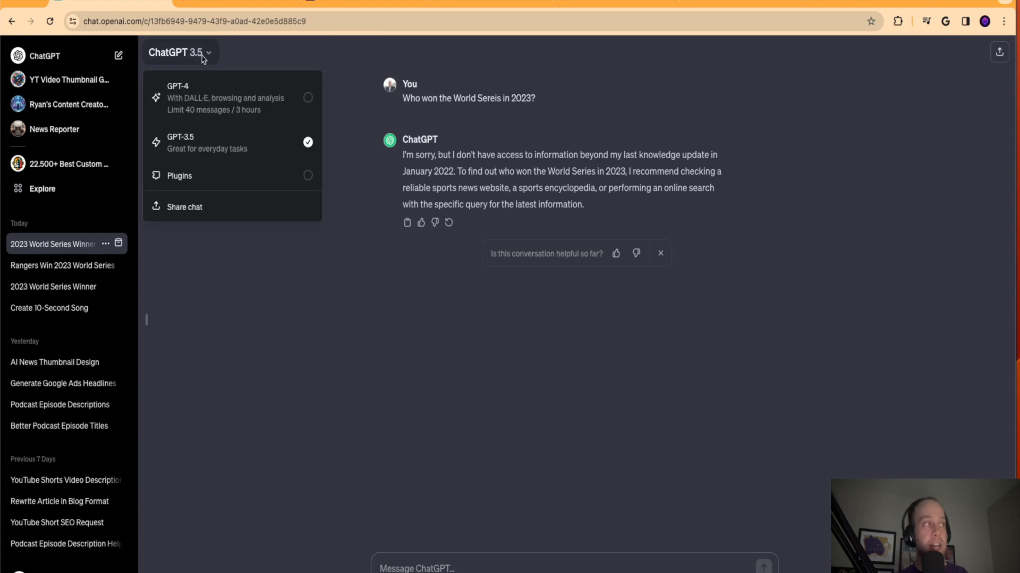
{"action": "mouse_move", "coordinate": [627, 271]}
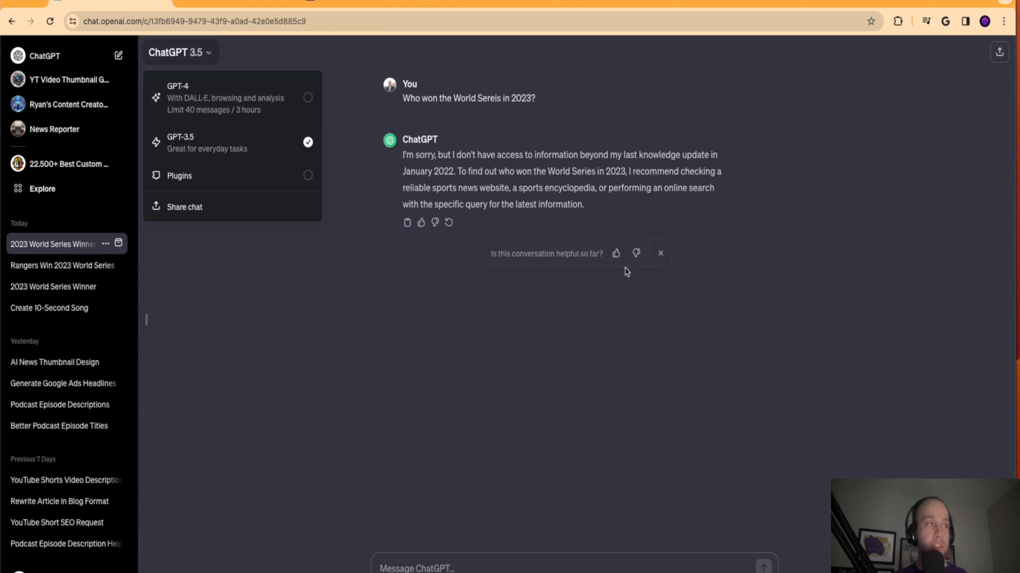
{"action": "mouse_move", "coordinate": [404, 279]}
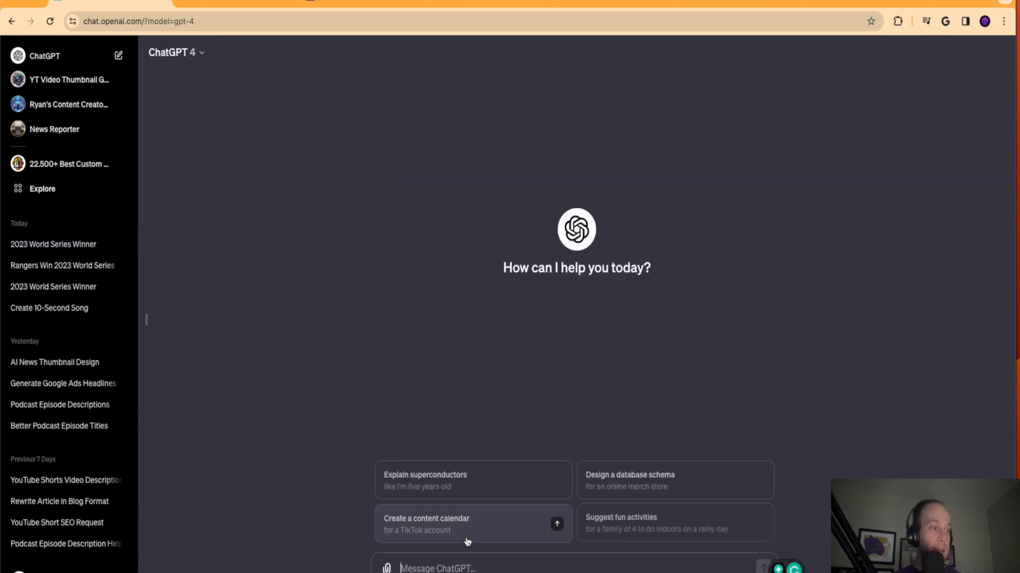
Send the 2023 World Series question to GPT-4.
{"action": "key", "text": "Return"}
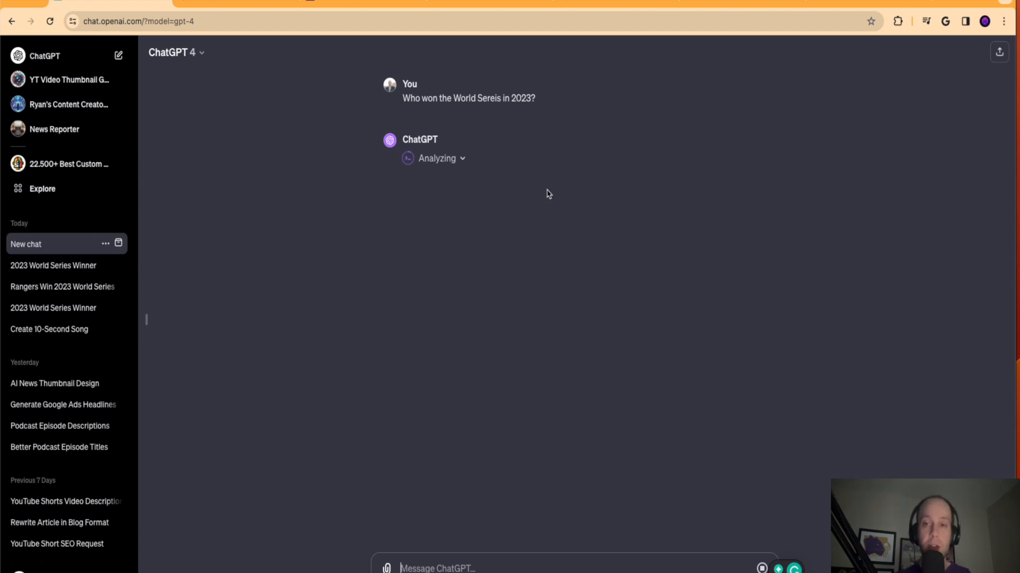
{"action": "mouse_move", "coordinate": [517, 198]}
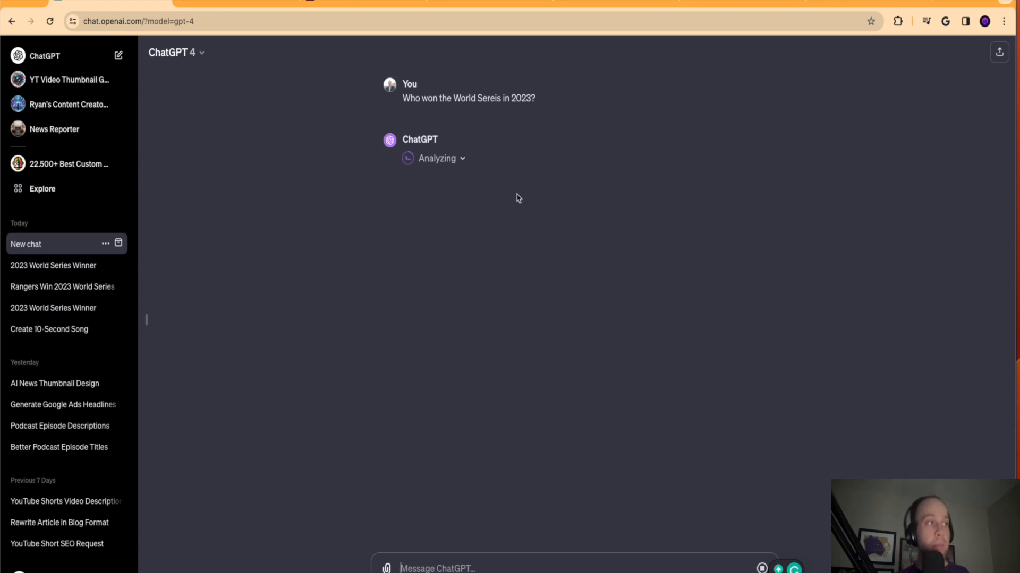
{"action": "mouse_move", "coordinate": [575, 194]}
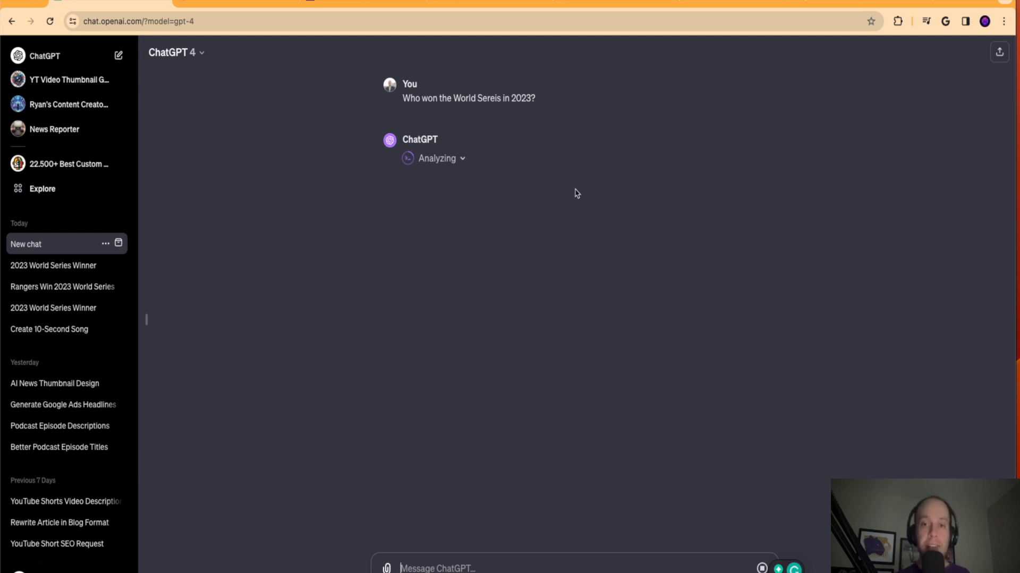
{"action": "mouse_move", "coordinate": [464, 170]}
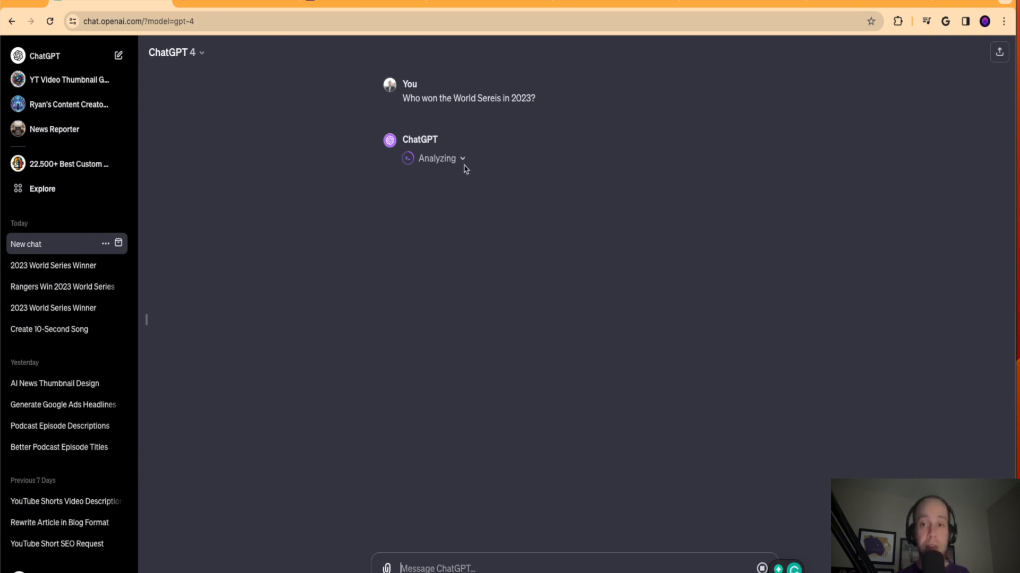
{"action": "mouse_move", "coordinate": [444, 129]}
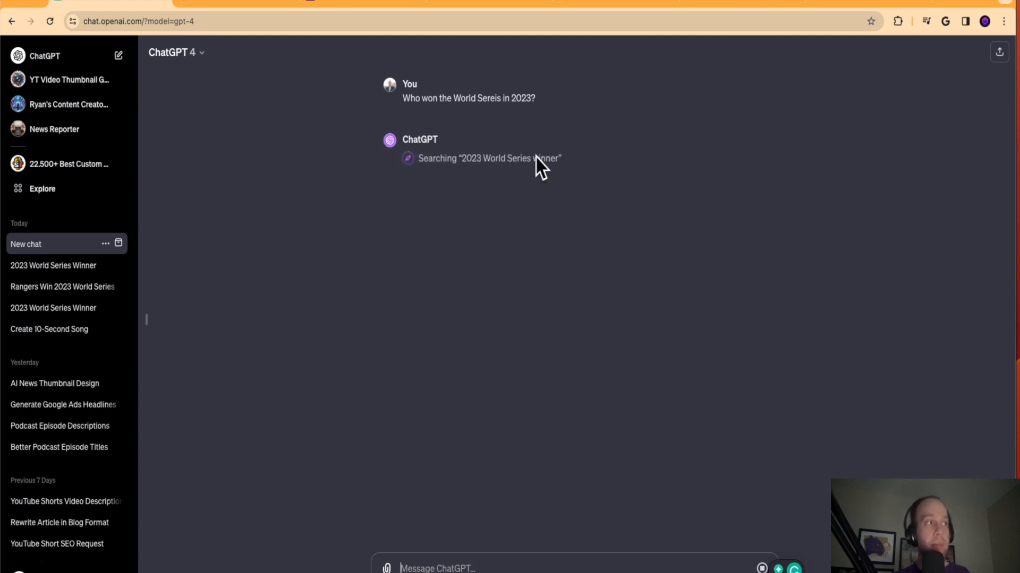
{"action": "mouse_move", "coordinate": [497, 167]}
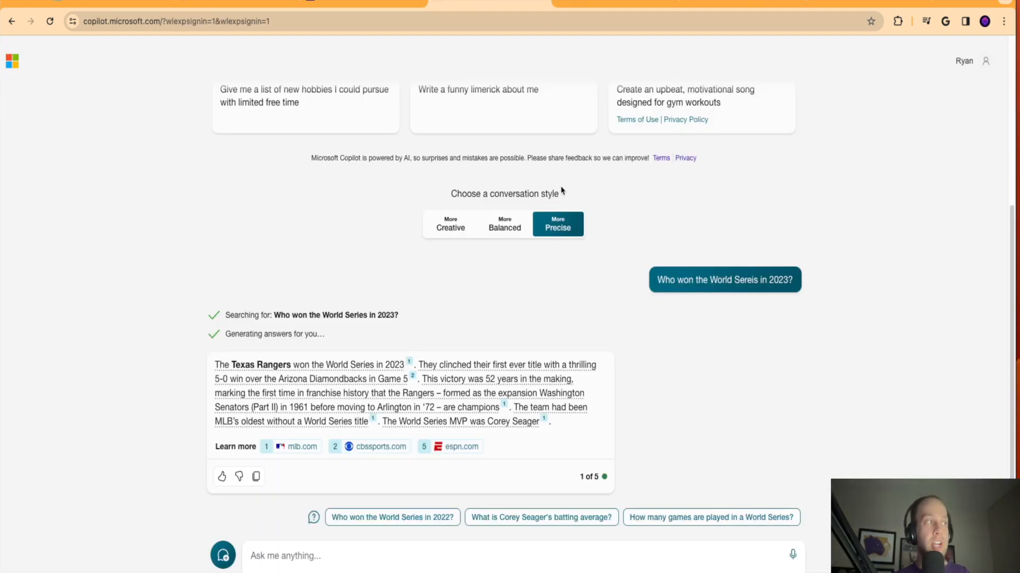
{"action": "mouse_move", "coordinate": [723, 279]}
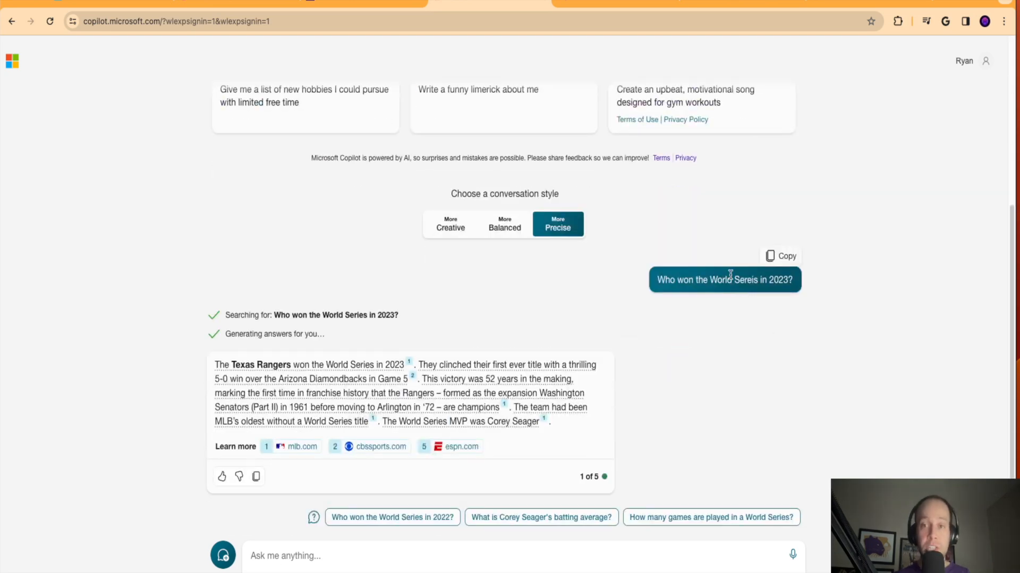
{"action": "mouse_move", "coordinate": [751, 418]}
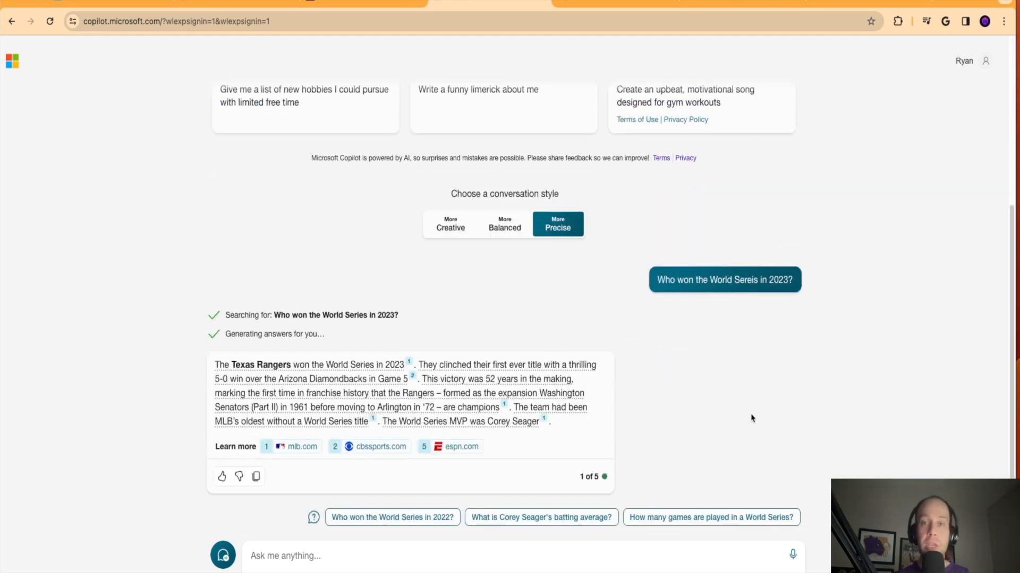
{"action": "mouse_move", "coordinate": [782, 400]}
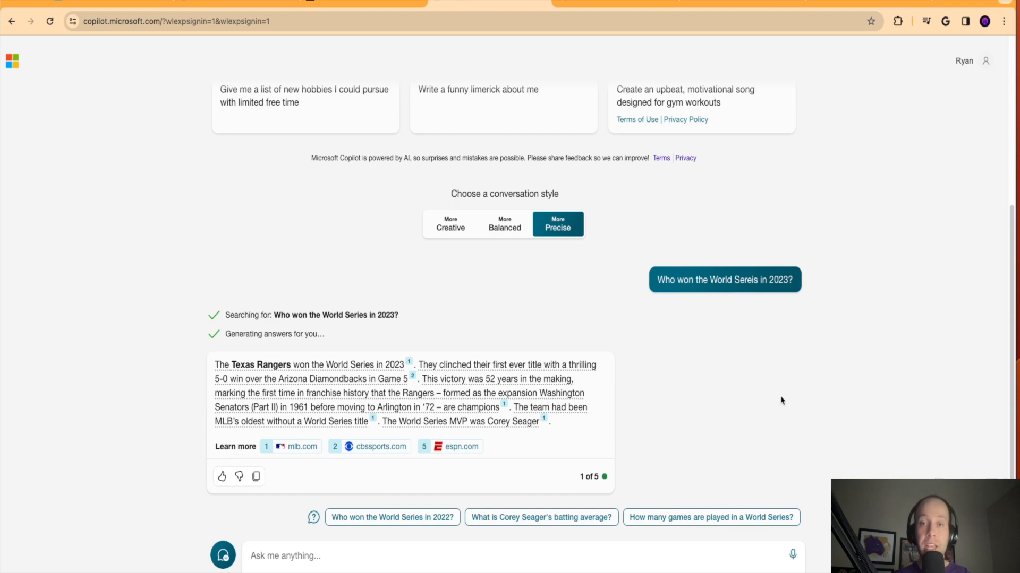
{"action": "mouse_move", "coordinate": [900, 371]}
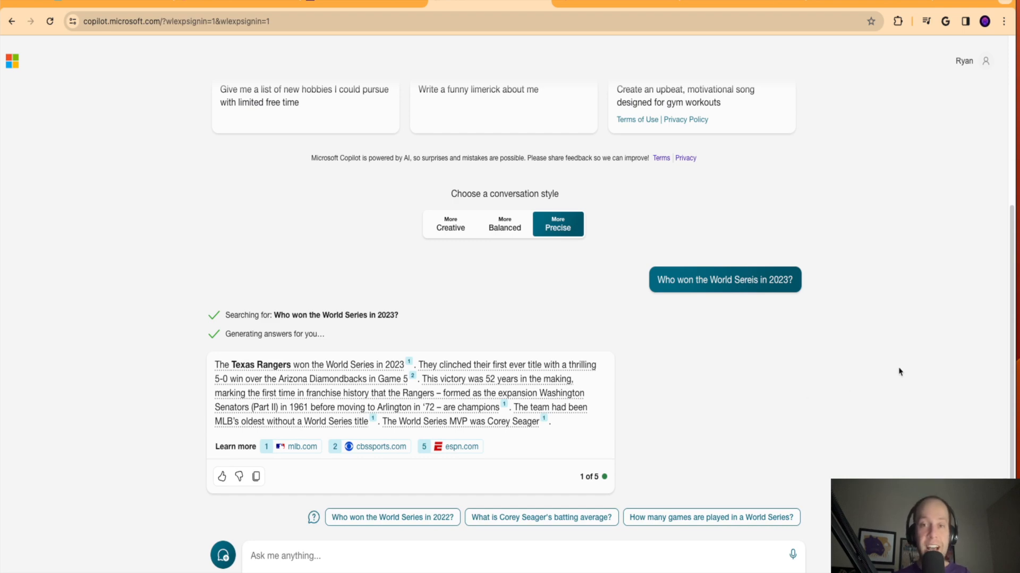
Scroll back up through Copilot's answer and its mlb.com, cbssports.com and espn.com sources.
{"action": "scroll", "scroll_direction": "up", "scroll_amount": 3}
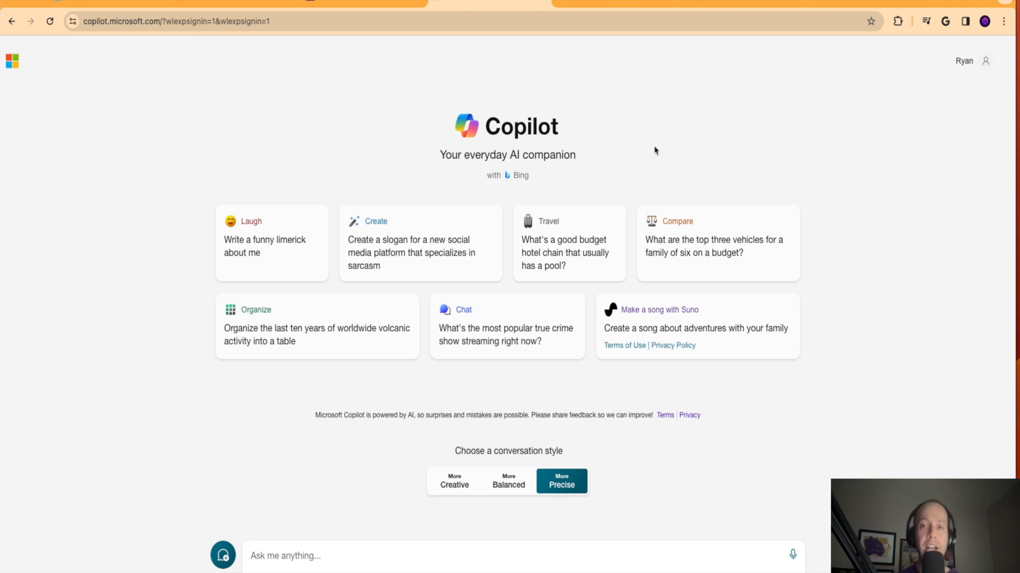
{"action": "mouse_move", "coordinate": [897, 112]}
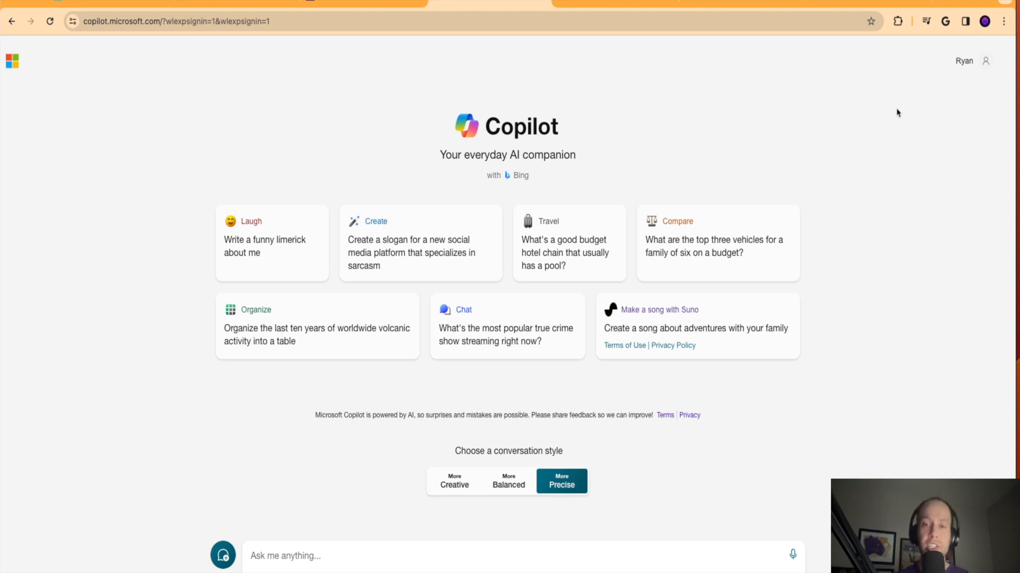
{"action": "mouse_move", "coordinate": [906, 117]}
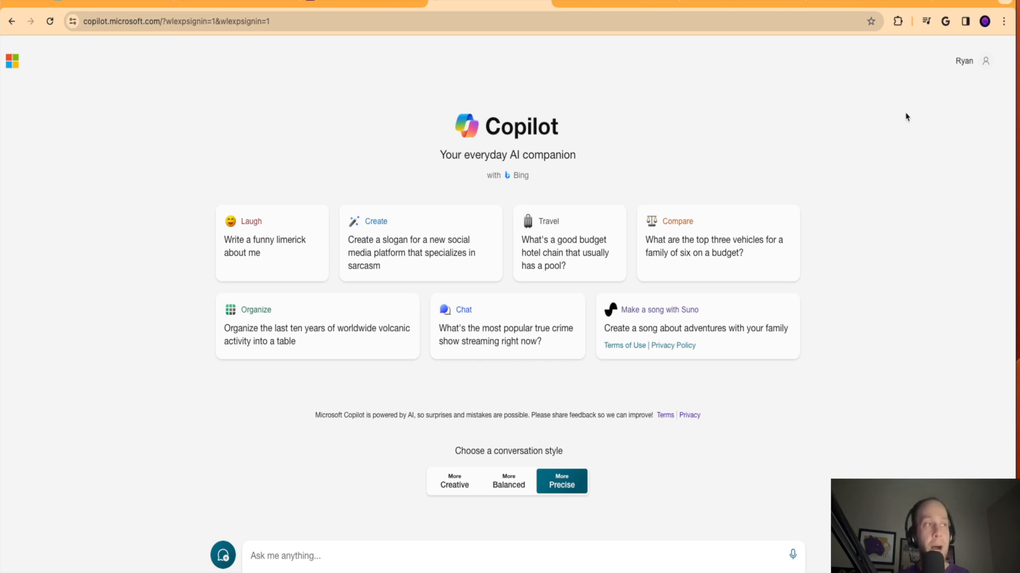